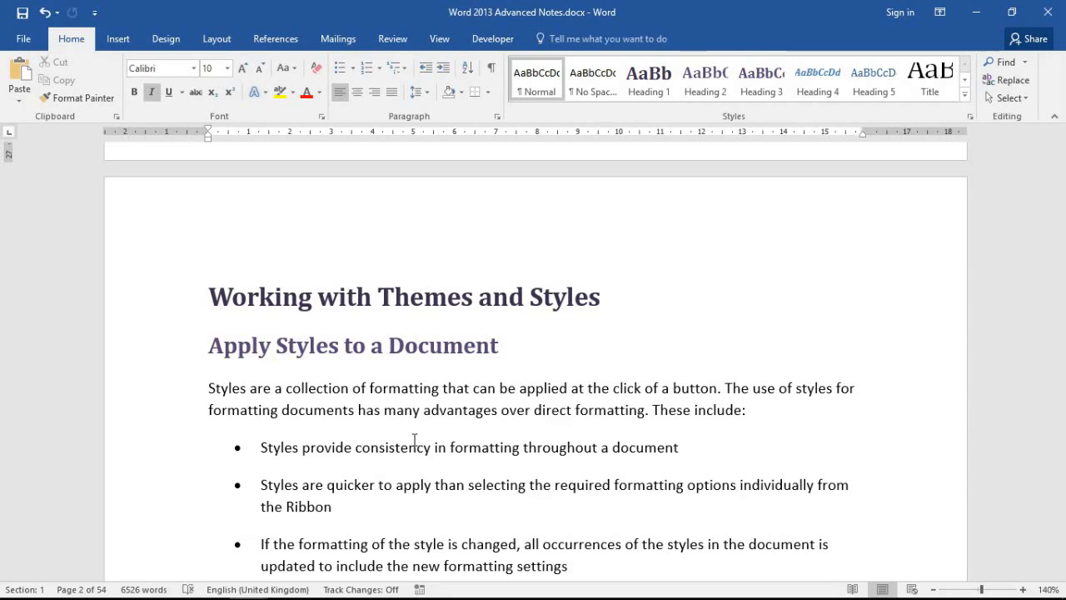
{"action": "mouse_move", "coordinate": [408, 402]}
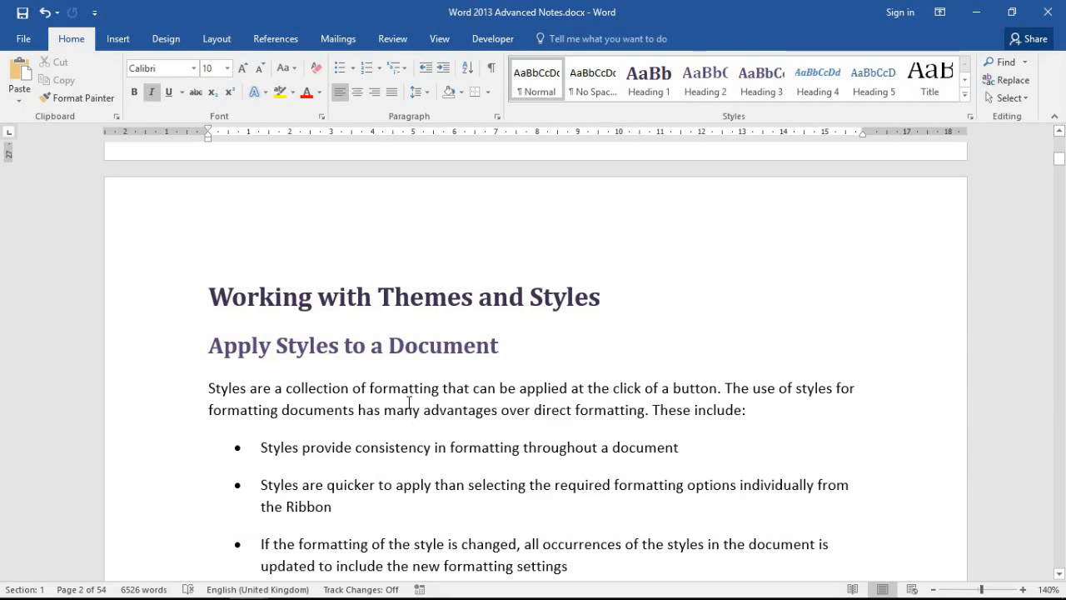
{"action": "mouse_move", "coordinate": [367, 444]}
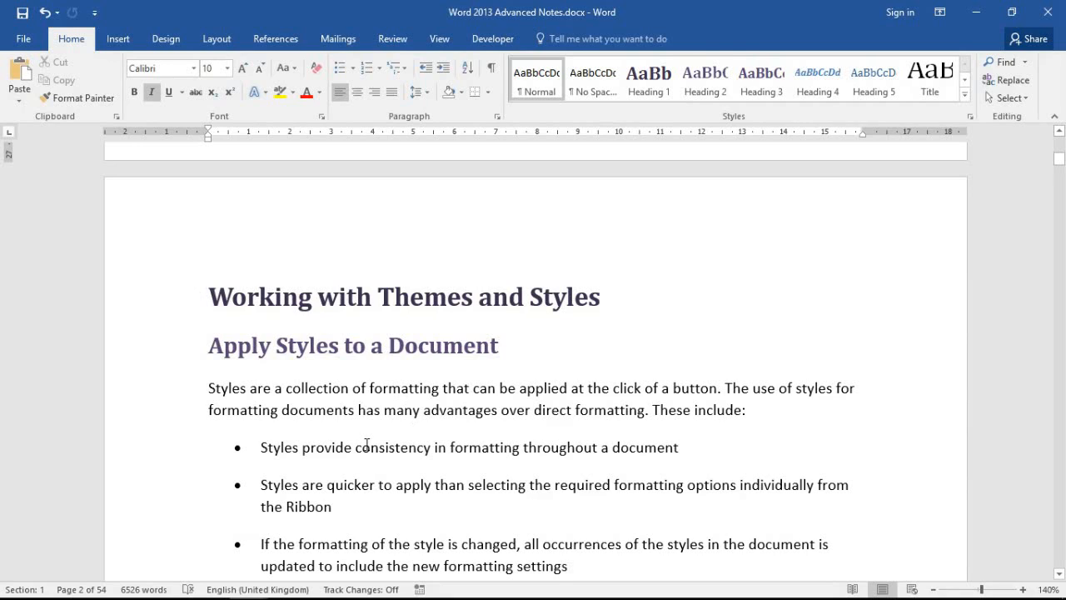
{"action": "mouse_move", "coordinate": [416, 412]}
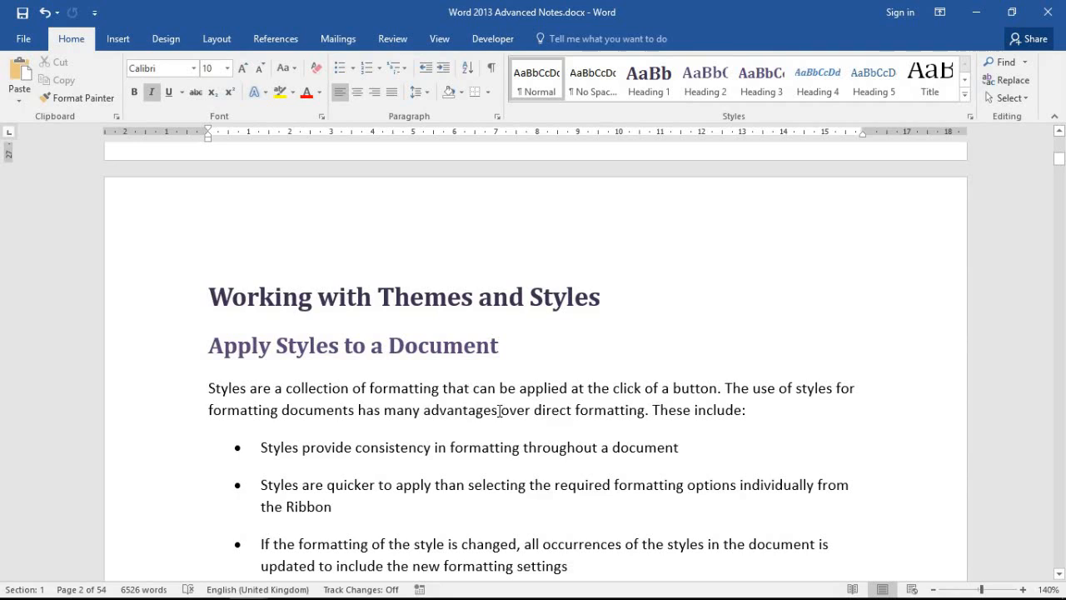
{"action": "mouse_move", "coordinate": [797, 330]}
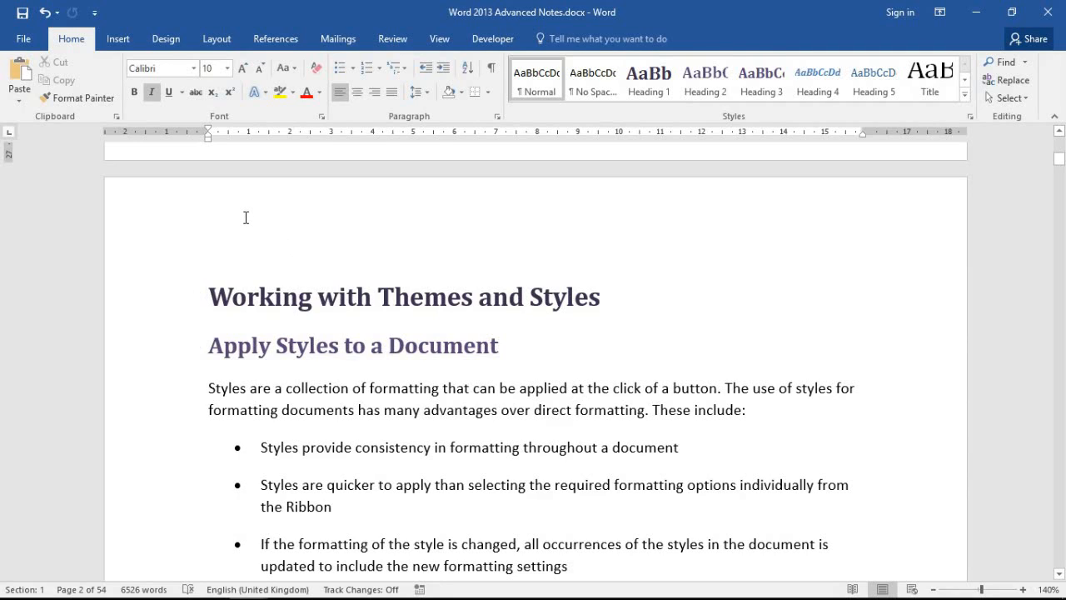
{"action": "mouse_move", "coordinate": [360, 211]}
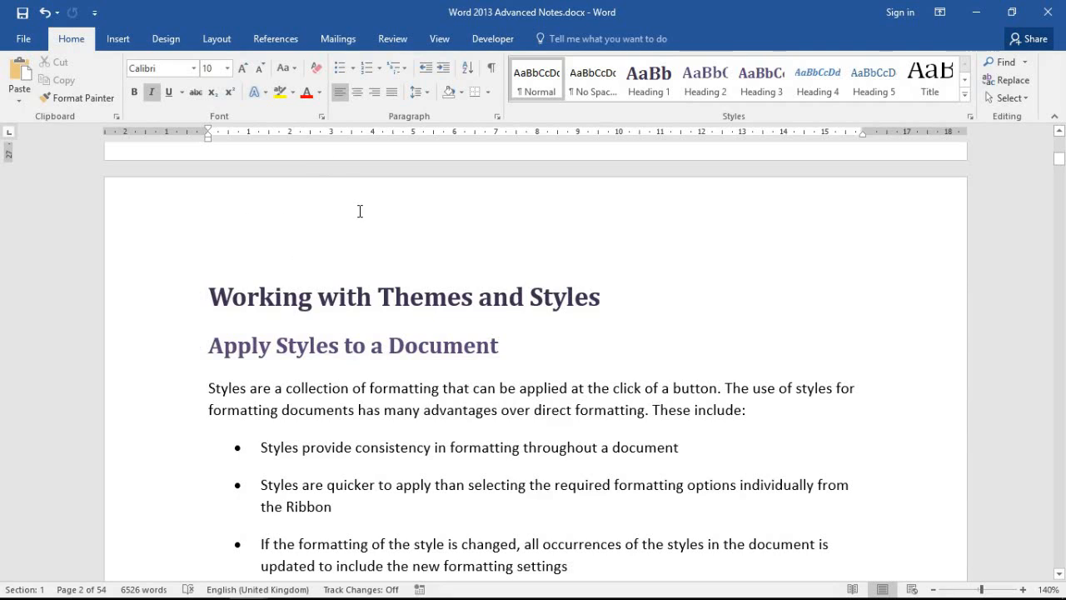
{"action": "mouse_move", "coordinate": [279, 219]}
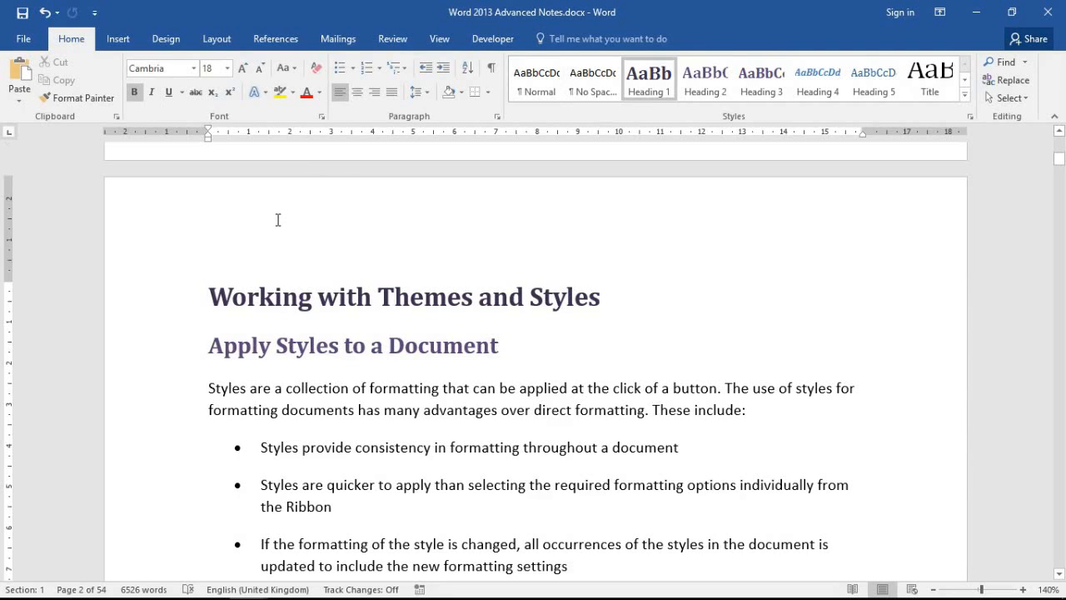
- Enter header editing mode in the top margin of the Themes and Styles page
{"action": "double_click", "coordinate": [278, 219]}
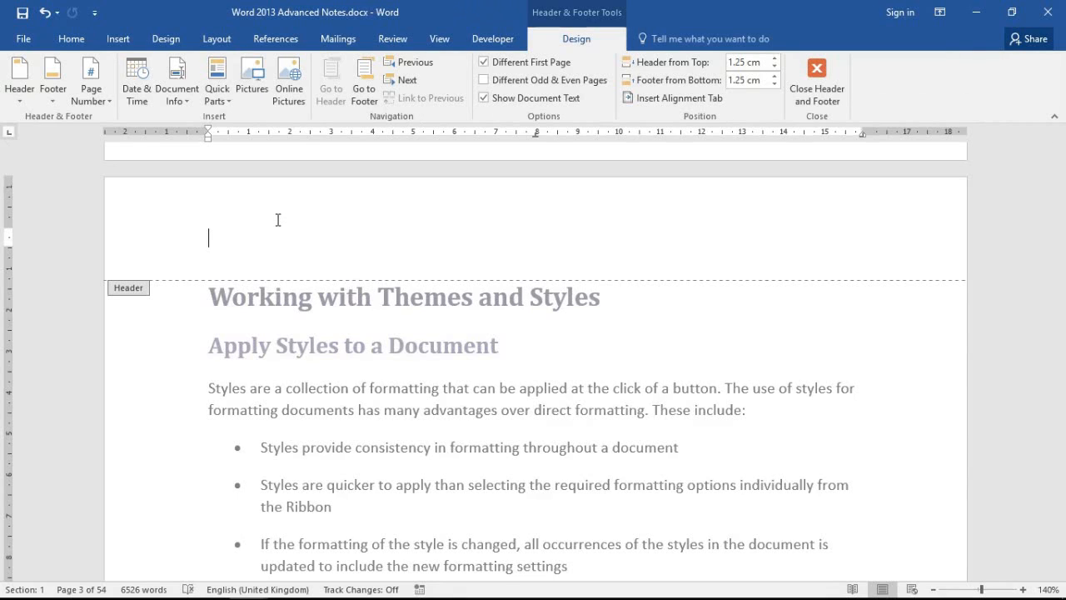
{"action": "mouse_move", "coordinate": [337, 240]}
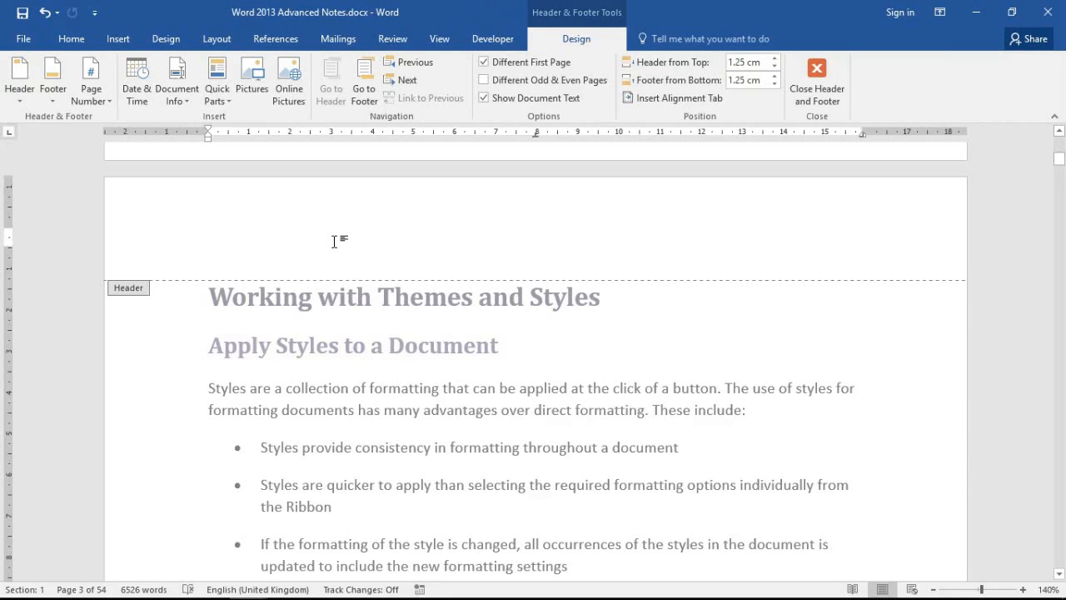
{"action": "mouse_move", "coordinate": [322, 199]}
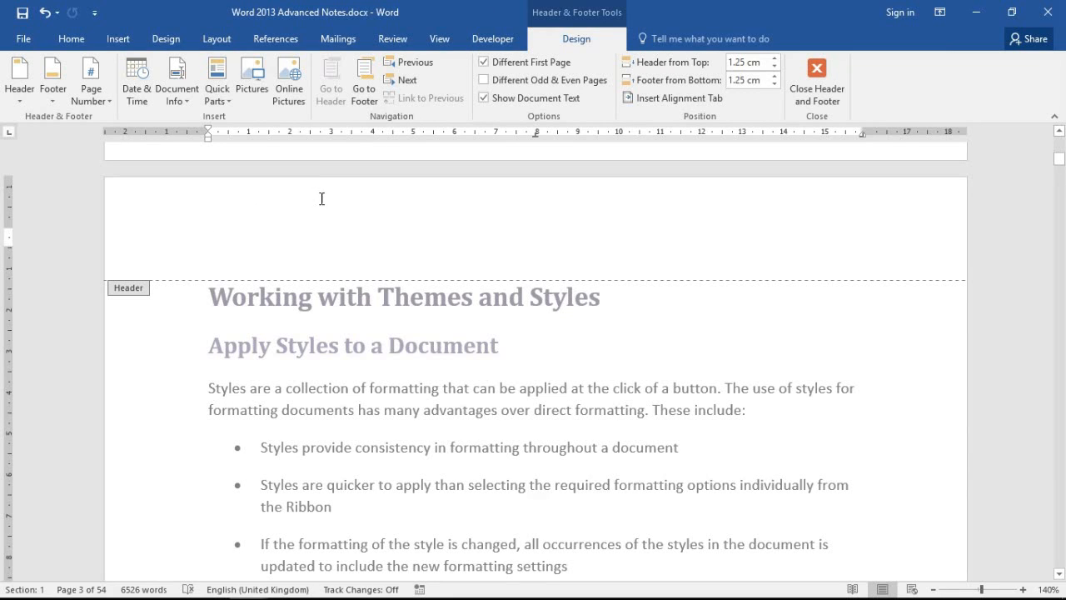
{"action": "mouse_move", "coordinate": [1053, 171]}
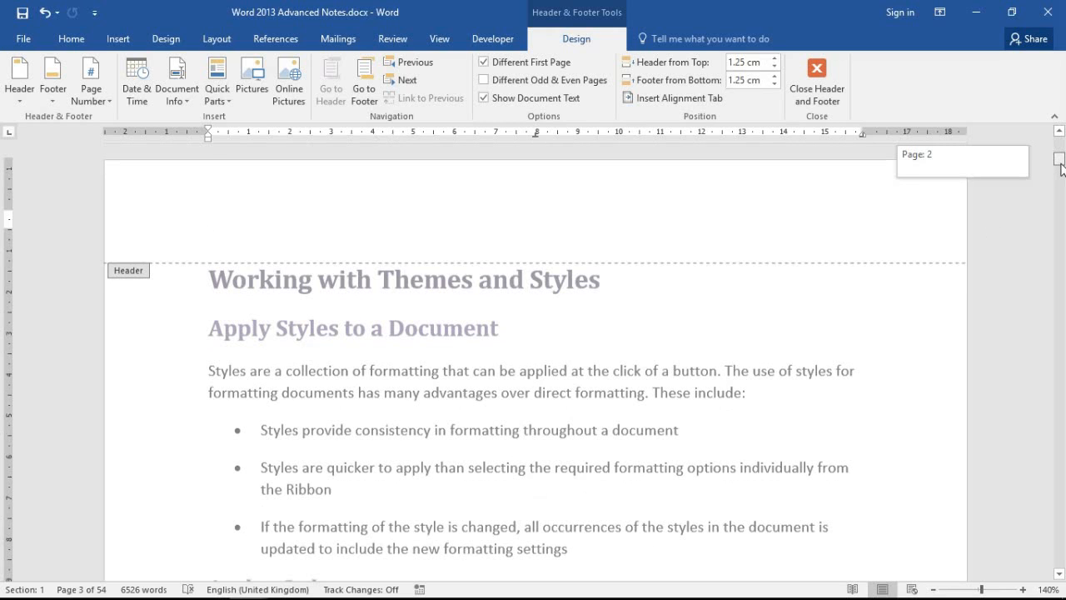
- Move down to the bottom of the page and place the cursor in the empty footer
{"action": "scroll", "scroll_direction": "down", "scroll_amount": 3}
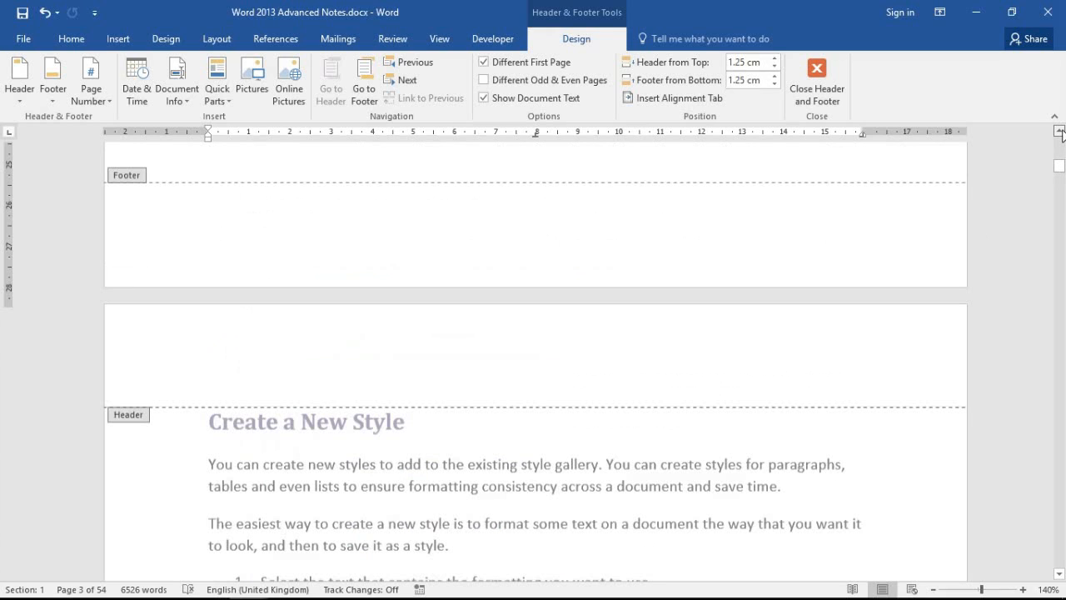
{"action": "scroll", "scroll_direction": "down", "scroll_amount": 3}
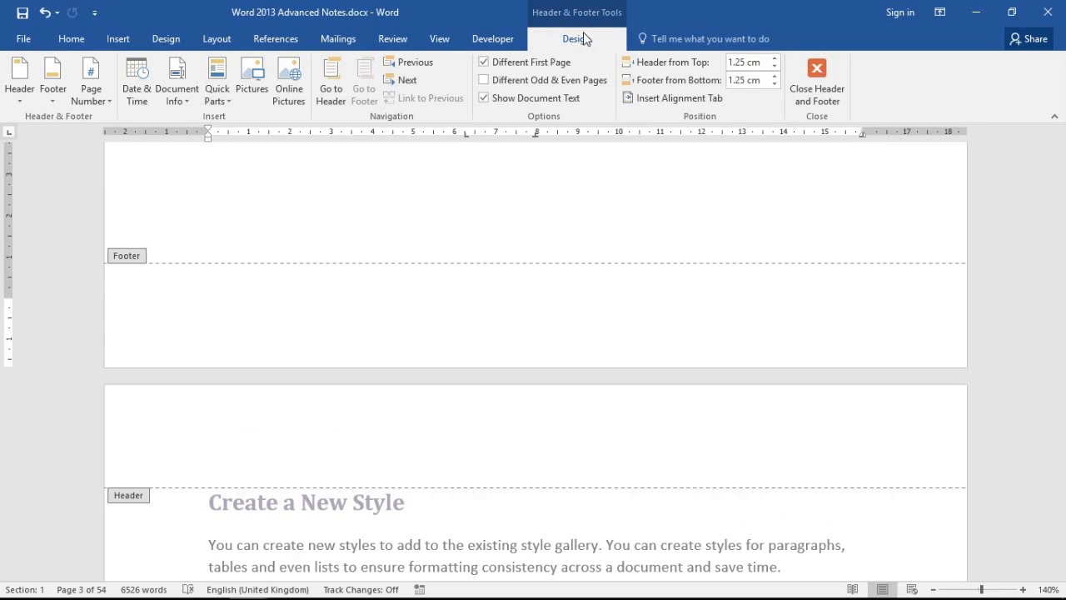
{"action": "mouse_move", "coordinate": [574, 20]}
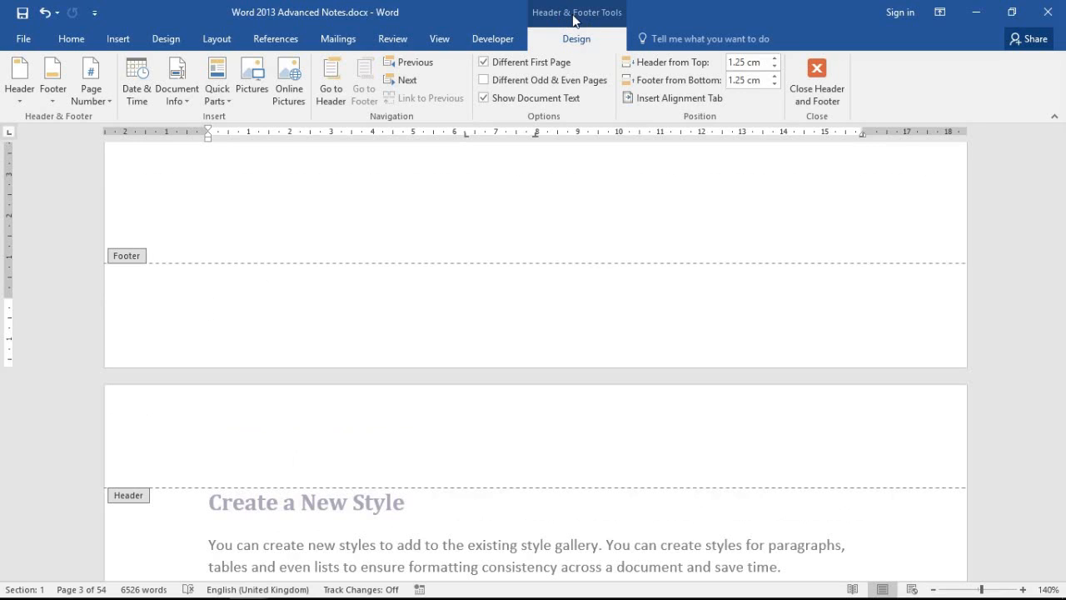
{"action": "left_click", "coordinate": [208, 308]}
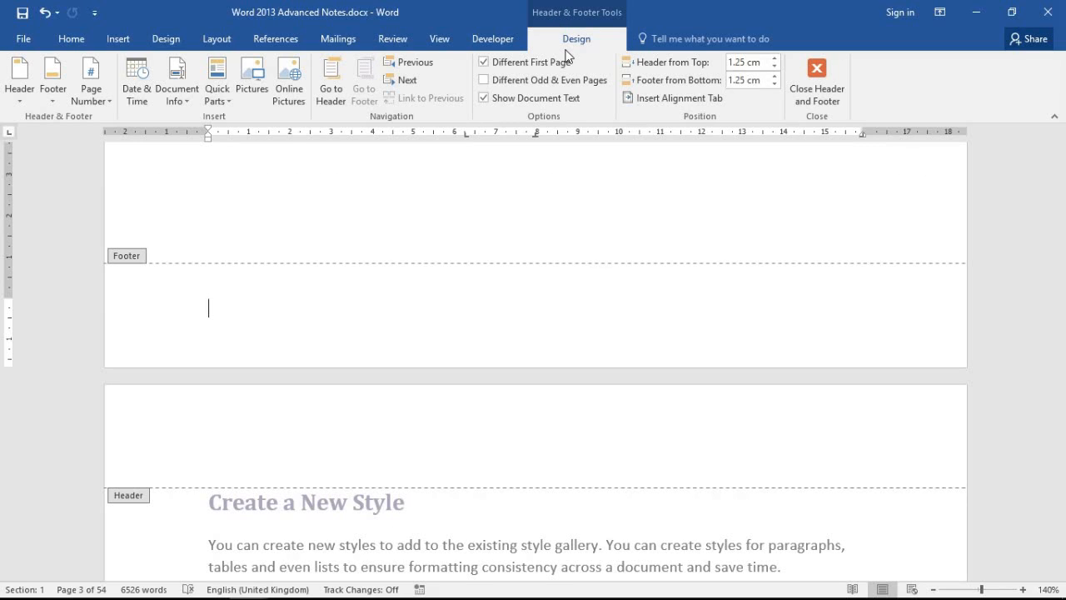
{"action": "mouse_move", "coordinate": [177, 80]}
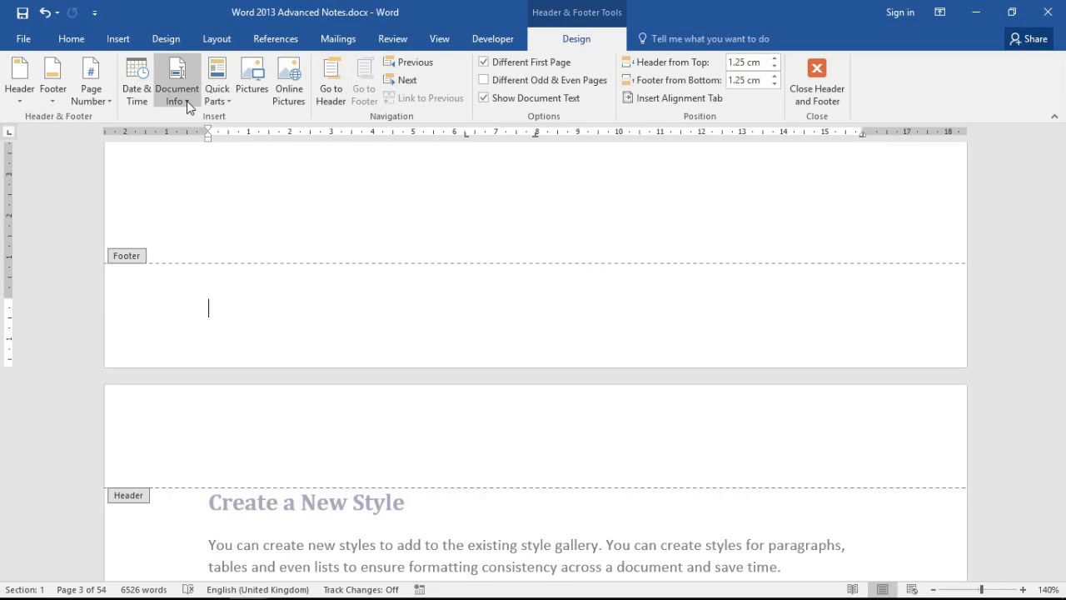
- Insert the File Path from Document Info, showing C:\...\Word 2013 Advanced Notes.docx in the footer
{"action": "left_click", "coordinate": [176, 80]}
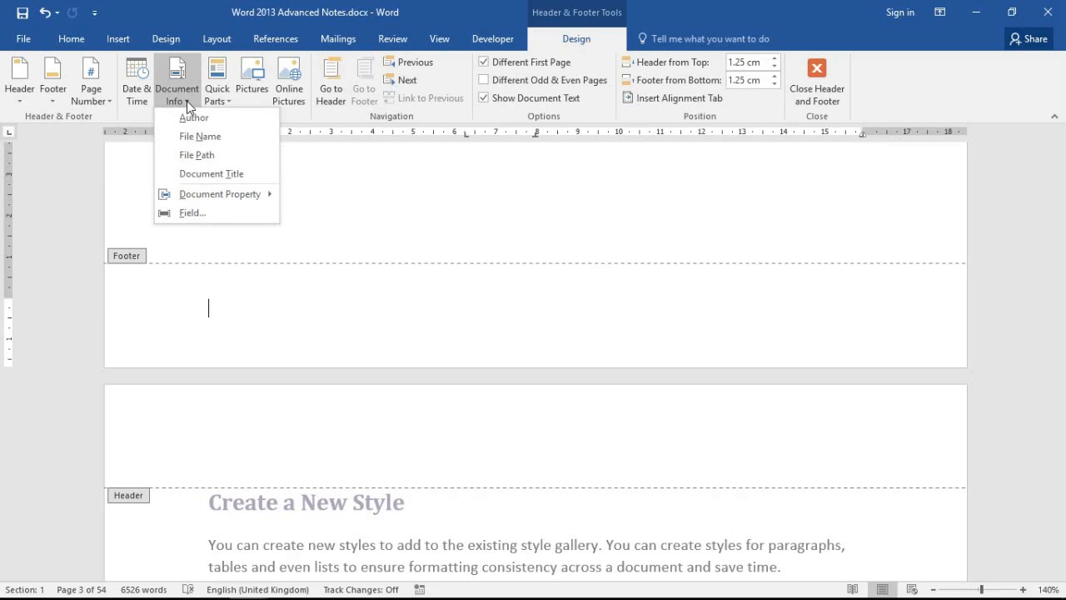
{"action": "mouse_move", "coordinate": [197, 154]}
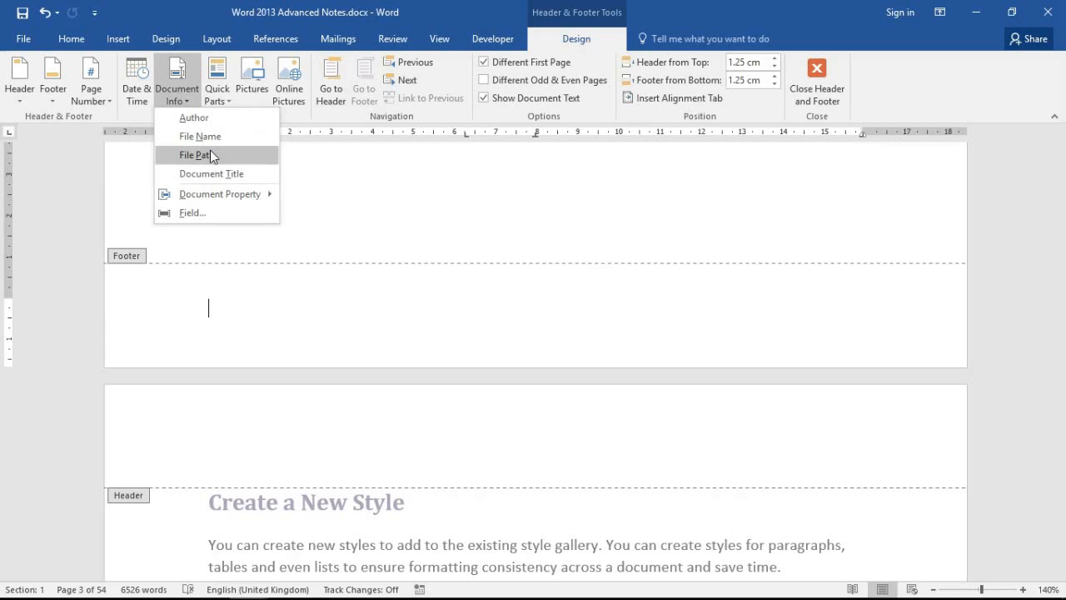
{"action": "mouse_move", "coordinate": [200, 136]}
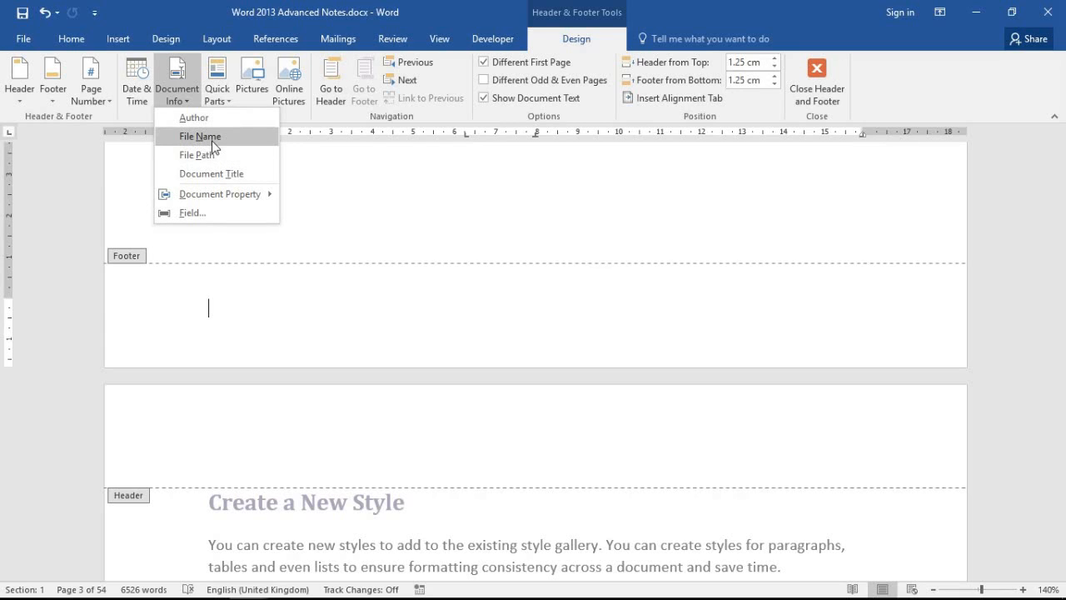
{"action": "mouse_move", "coordinate": [197, 154]}
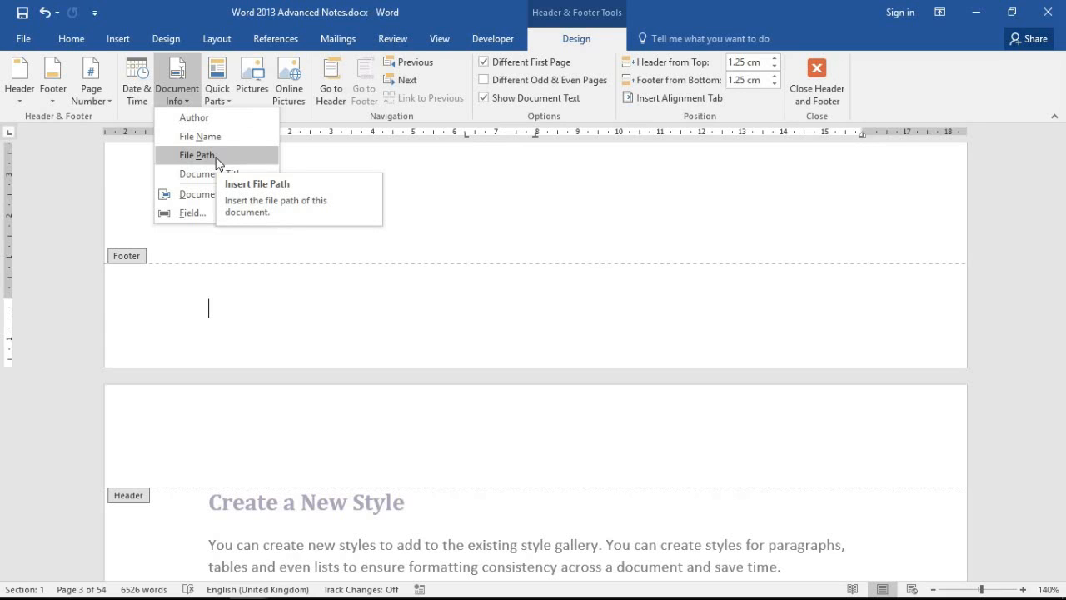
{"action": "left_click", "coordinate": [198, 155]}
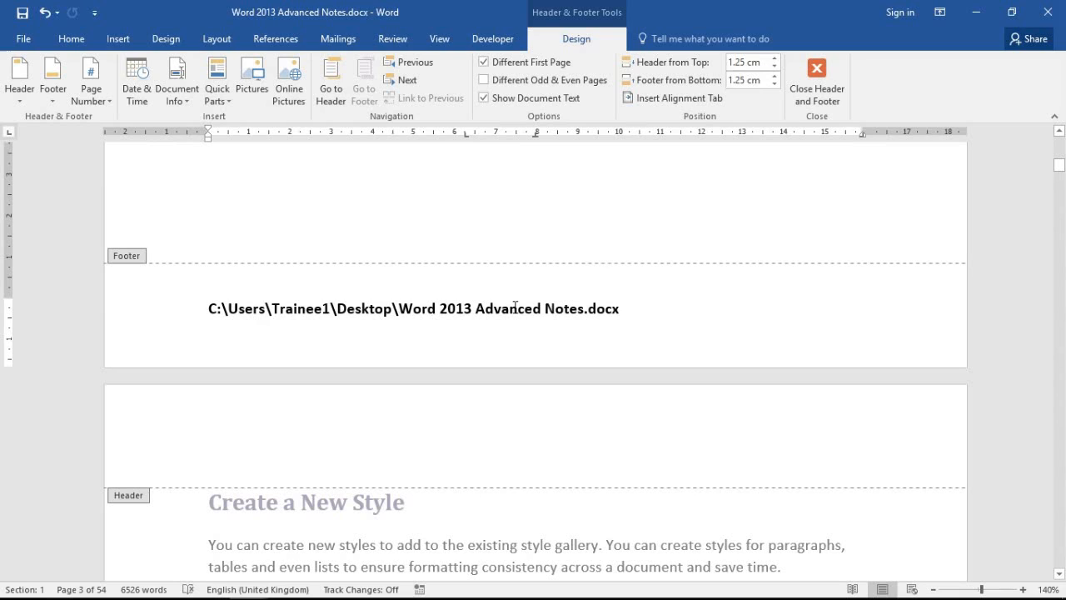
{"action": "mouse_move", "coordinate": [429, 308]}
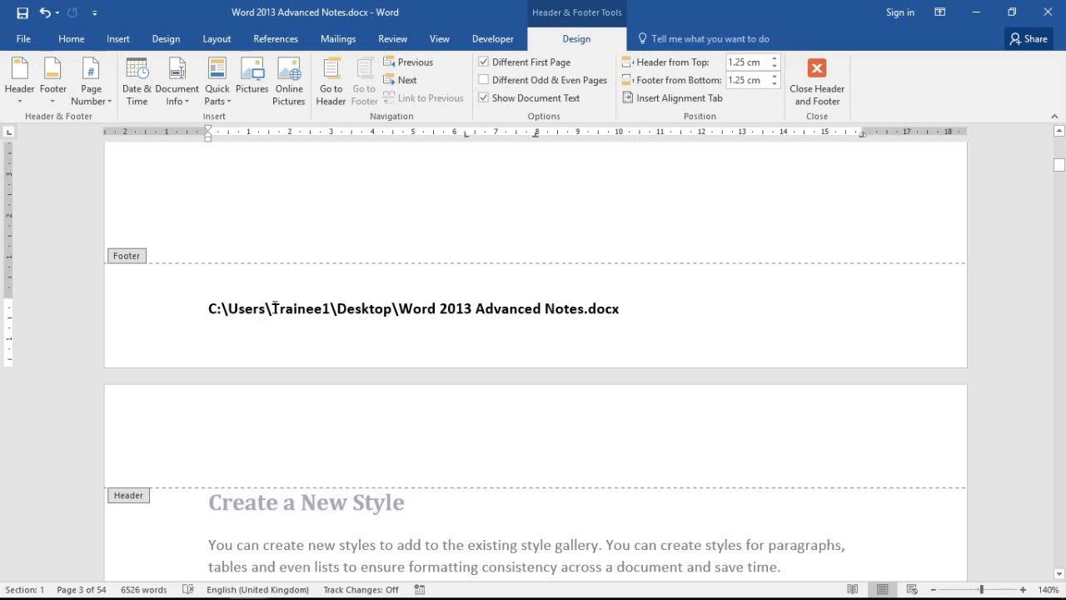
- Delete the inserted file path line and leave the cursor in the empty footer
{"action": "triple_click", "coordinate": [414, 308]}
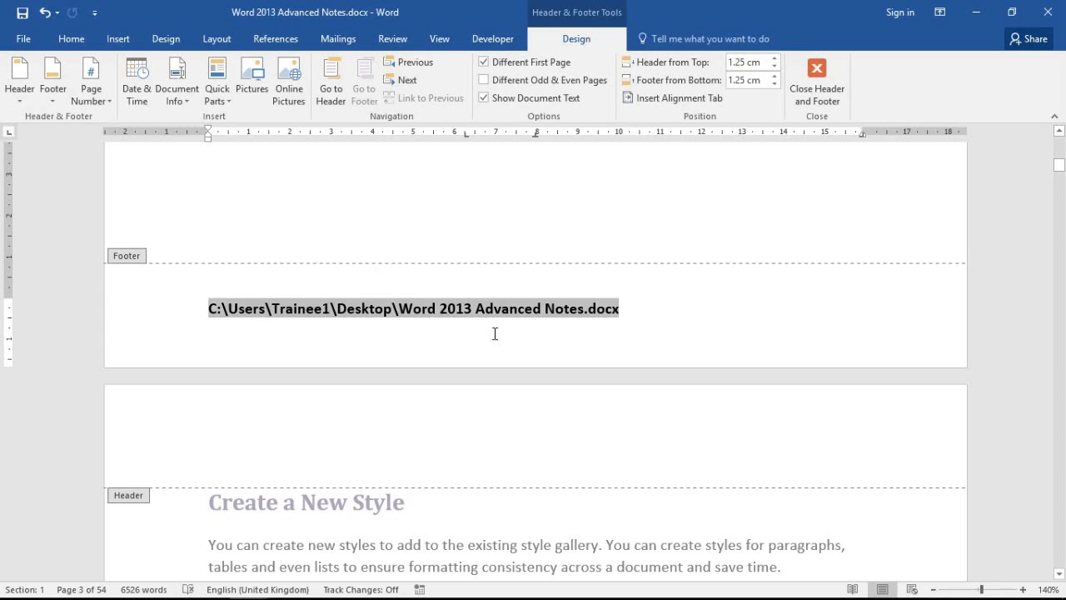
{"action": "mouse_move", "coordinate": [690, 323]}
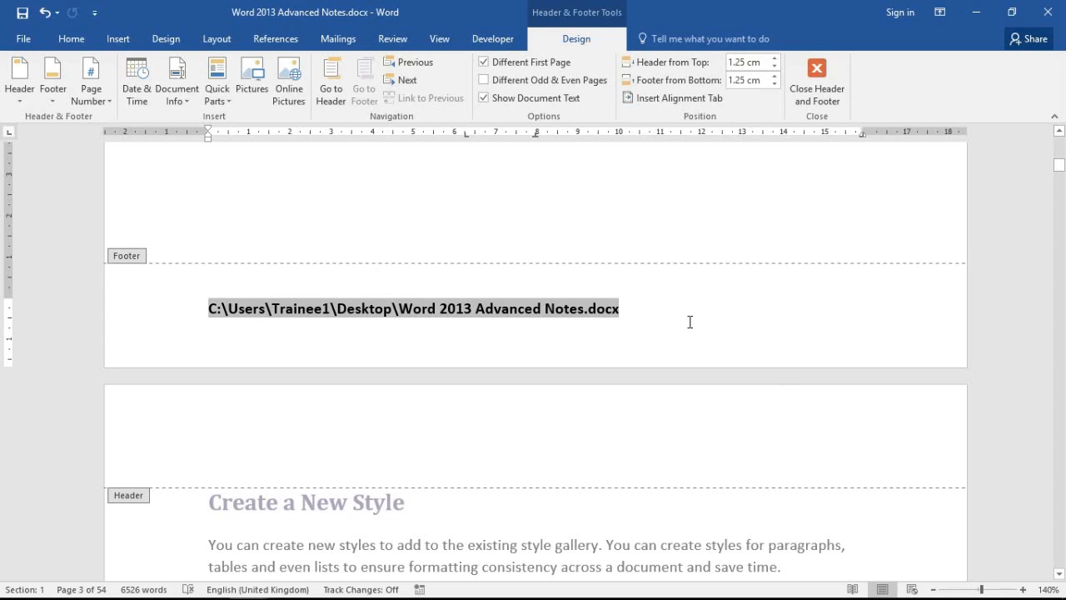
{"action": "mouse_move", "coordinate": [464, 256]}
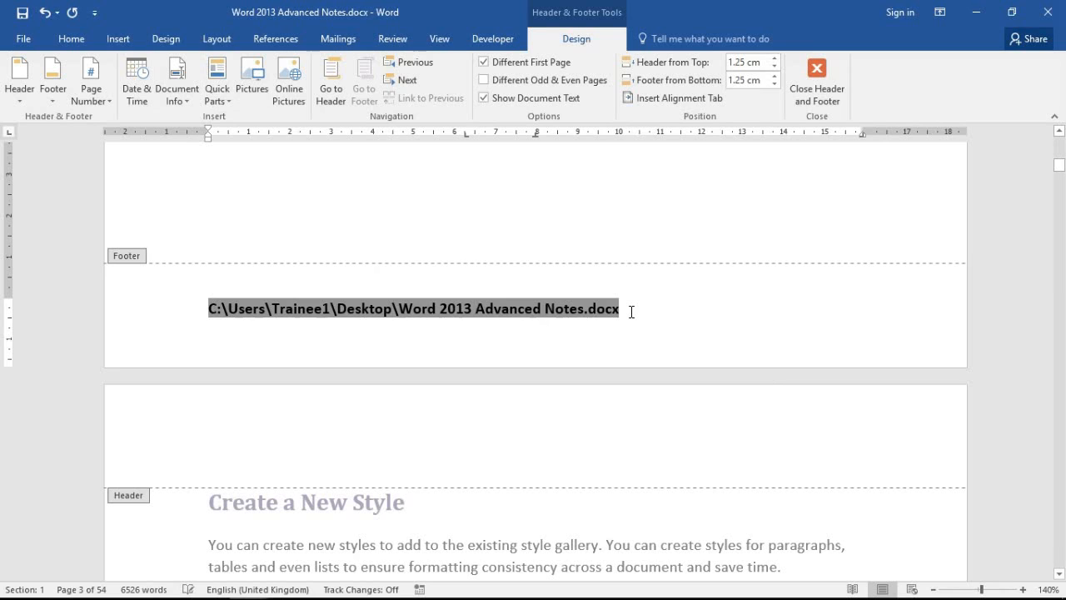
{"action": "key", "text": "Delete"}
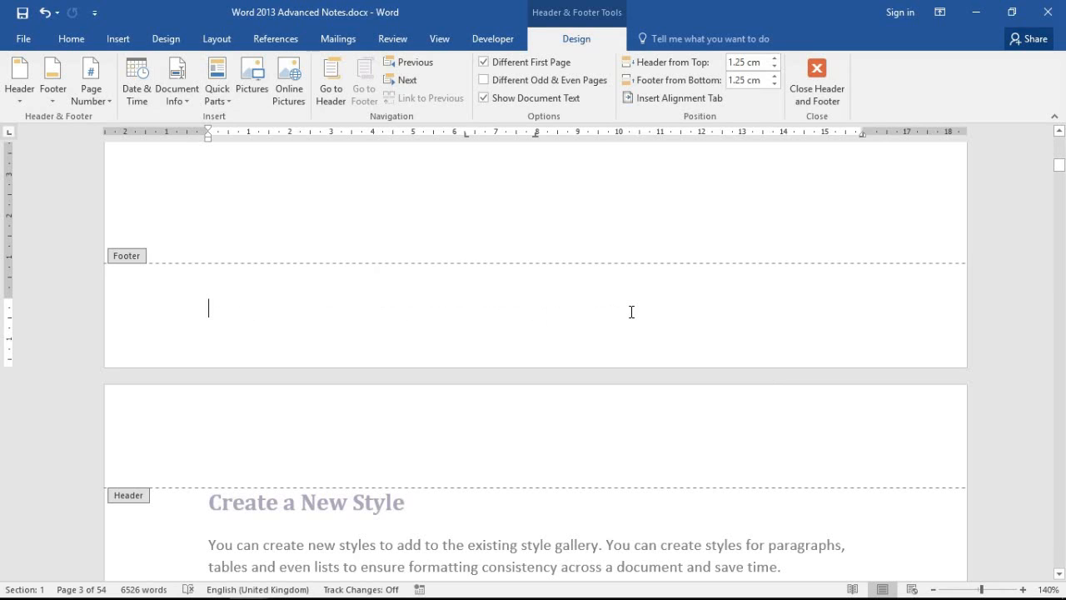
{"action": "mouse_move", "coordinate": [442, 258]}
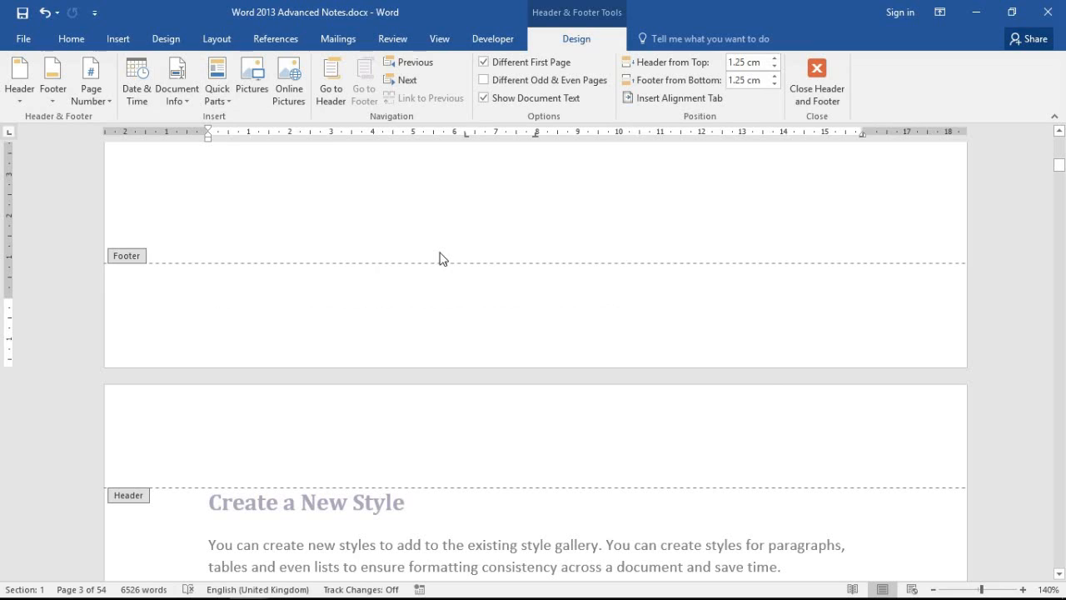
{"action": "mouse_move", "coordinate": [295, 218]}
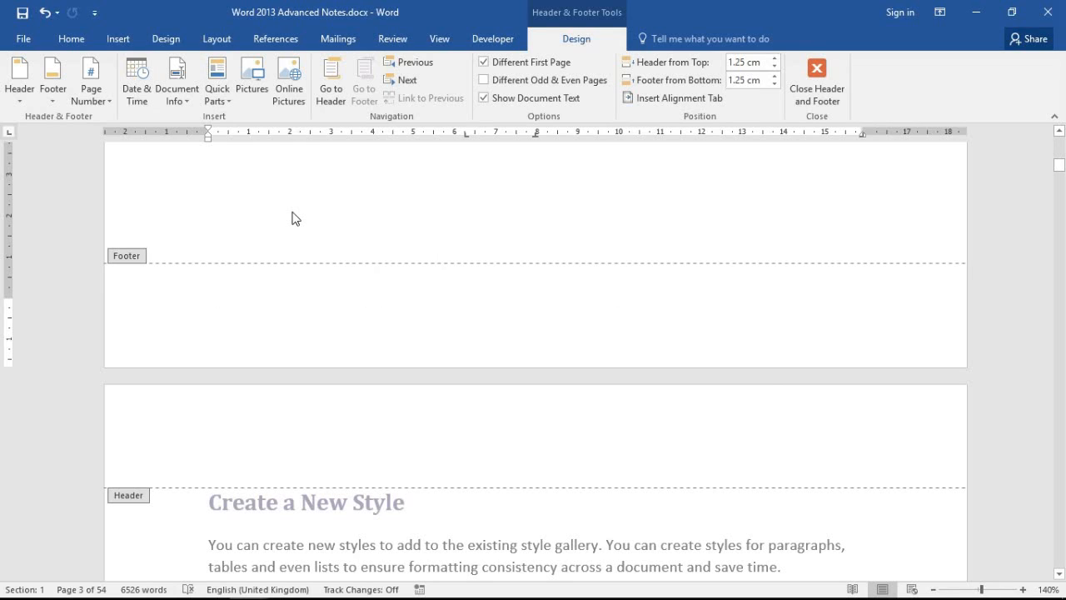
{"action": "mouse_move", "coordinate": [285, 254]}
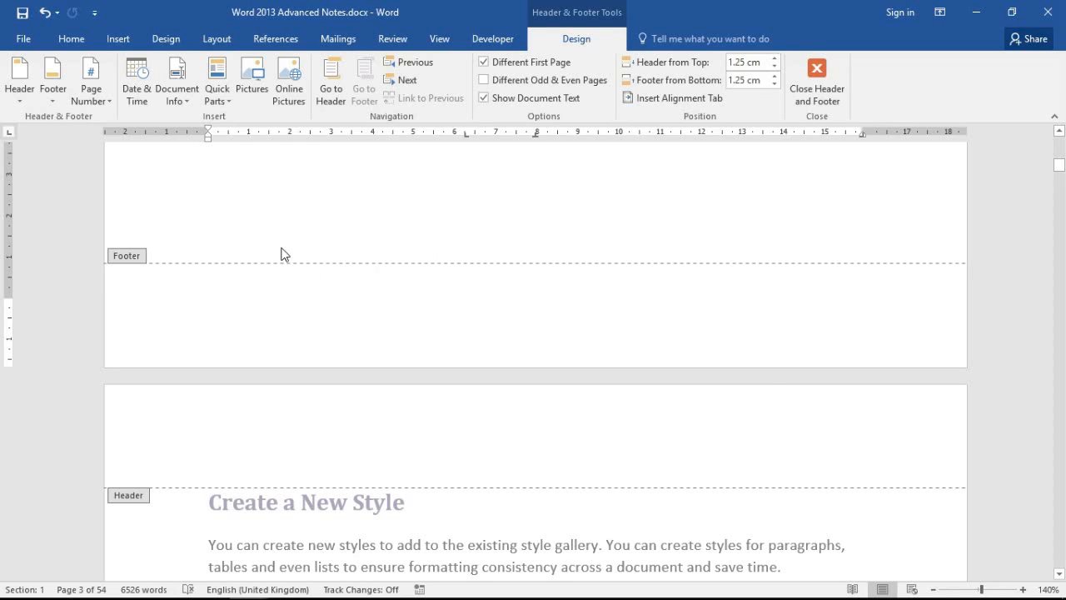
{"action": "left_click", "coordinate": [209, 308]}
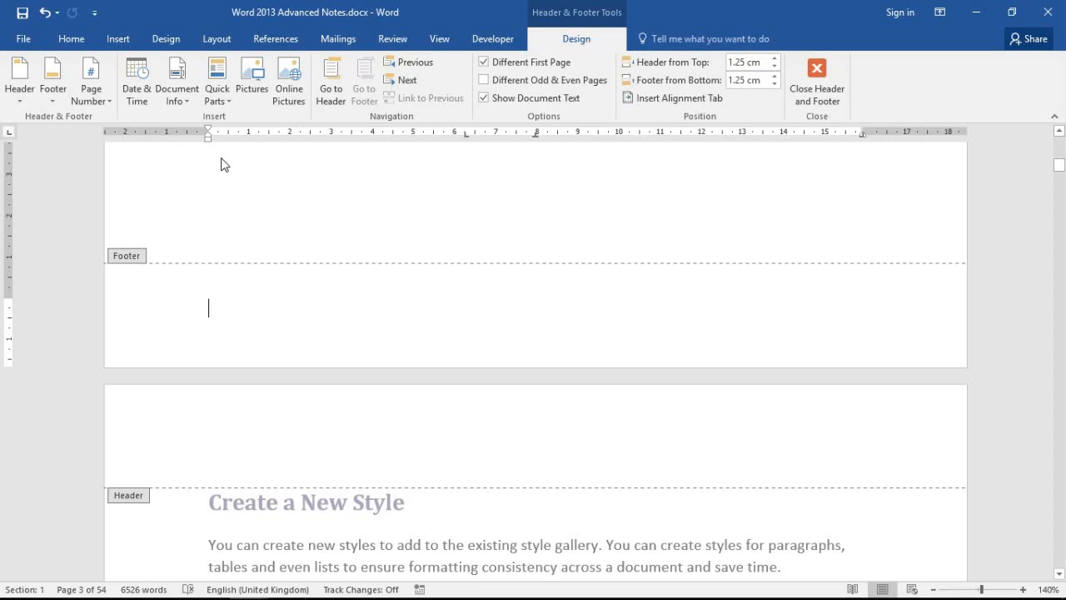
{"action": "mouse_move", "coordinate": [217, 81]}
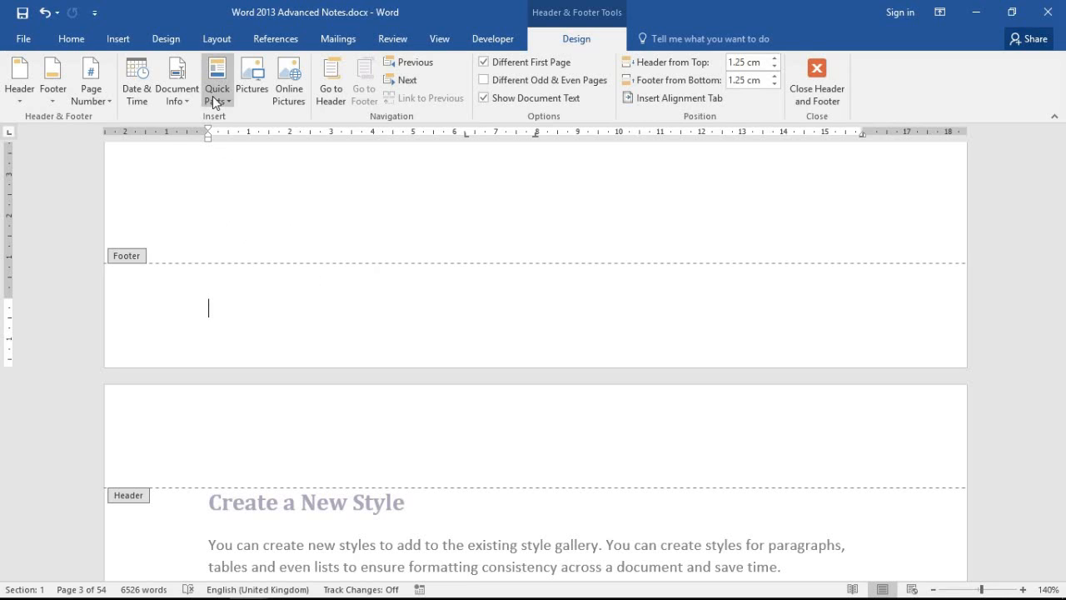
- Glance at the Insert ribbon and return to the Header & Footer Design tools
{"action": "left_click", "coordinate": [118, 38]}
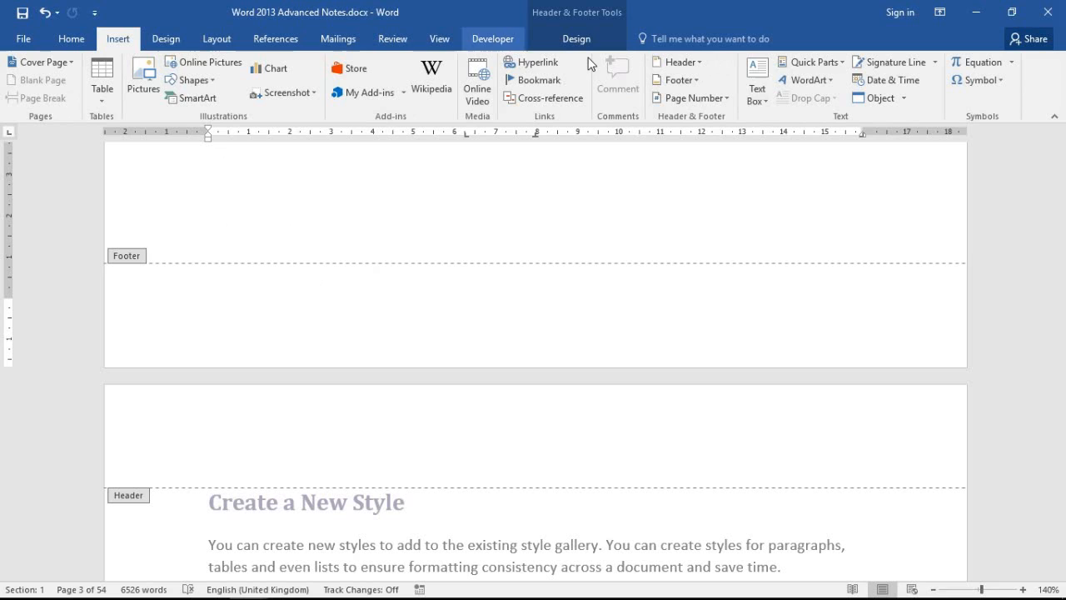
{"action": "mouse_move", "coordinate": [808, 61]}
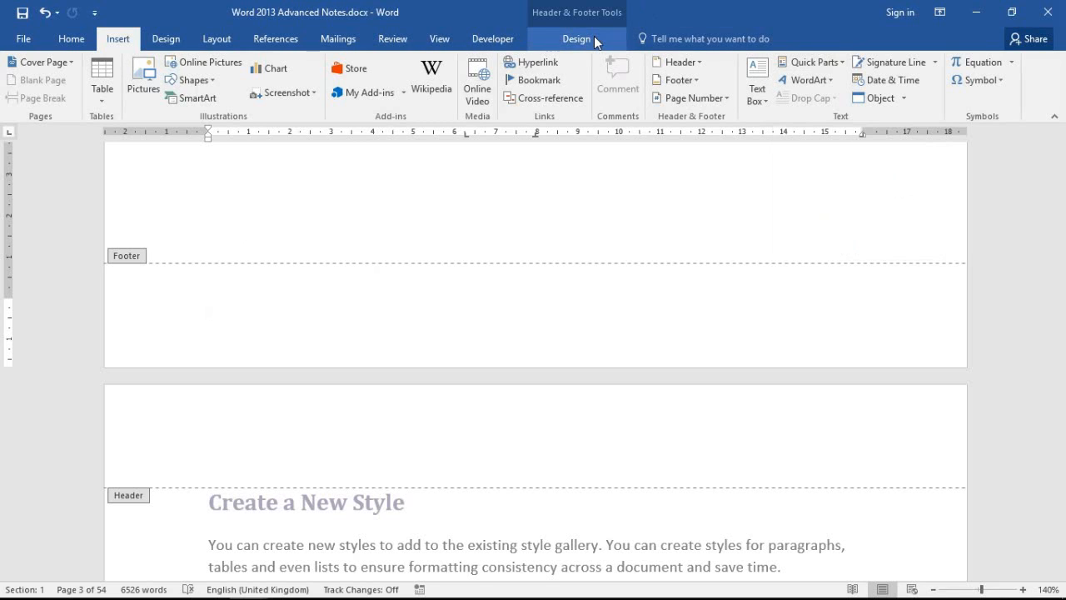
{"action": "left_click", "coordinate": [576, 38]}
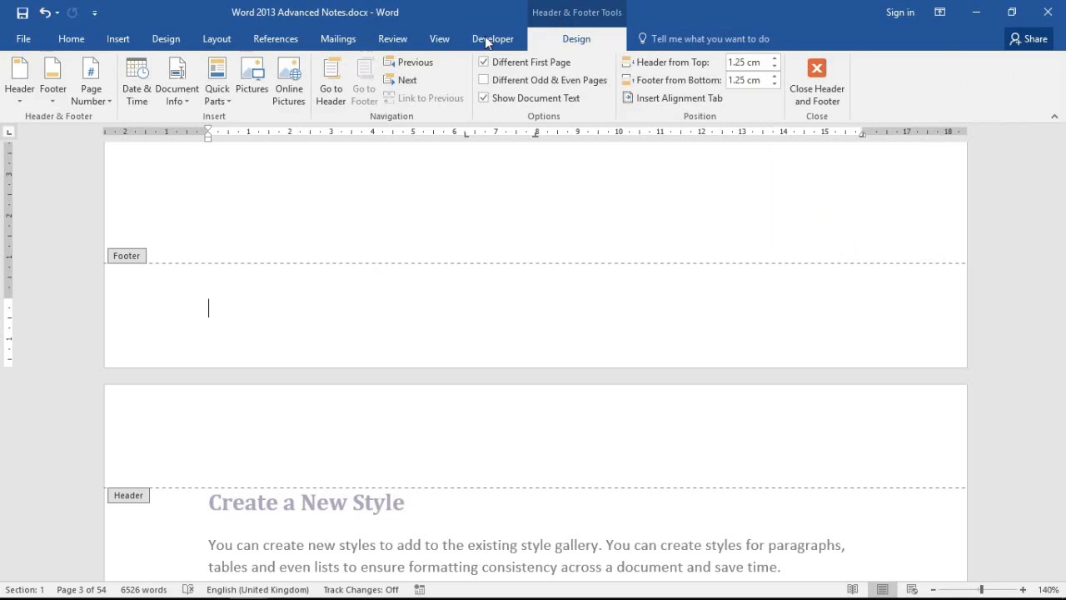
- Open the Field dialog from Quick Parts over the empty footer
{"action": "left_click", "coordinate": [217, 79]}
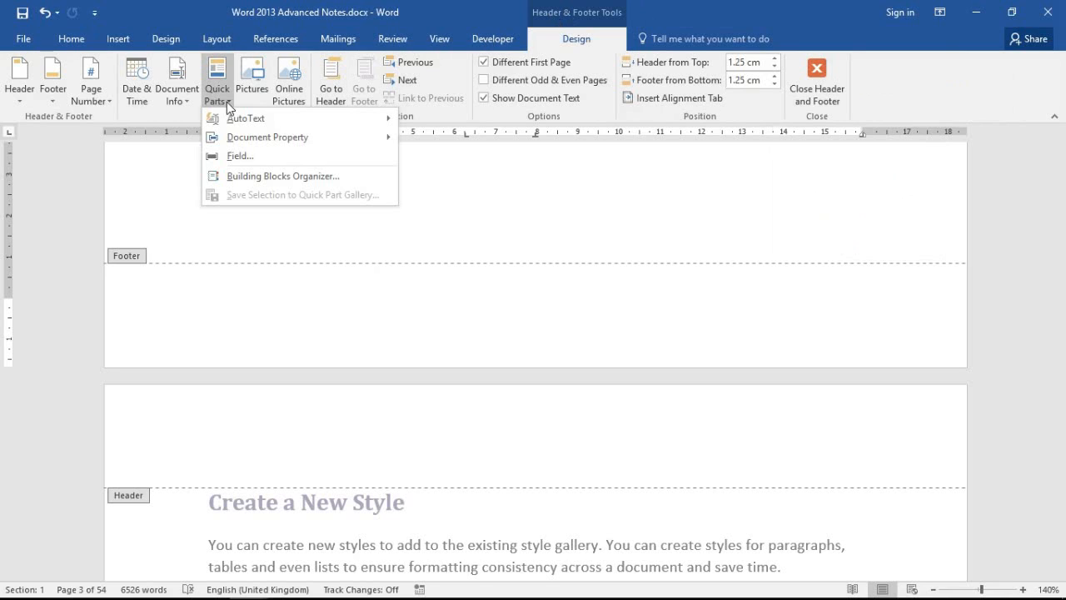
{"action": "mouse_move", "coordinate": [265, 156]}
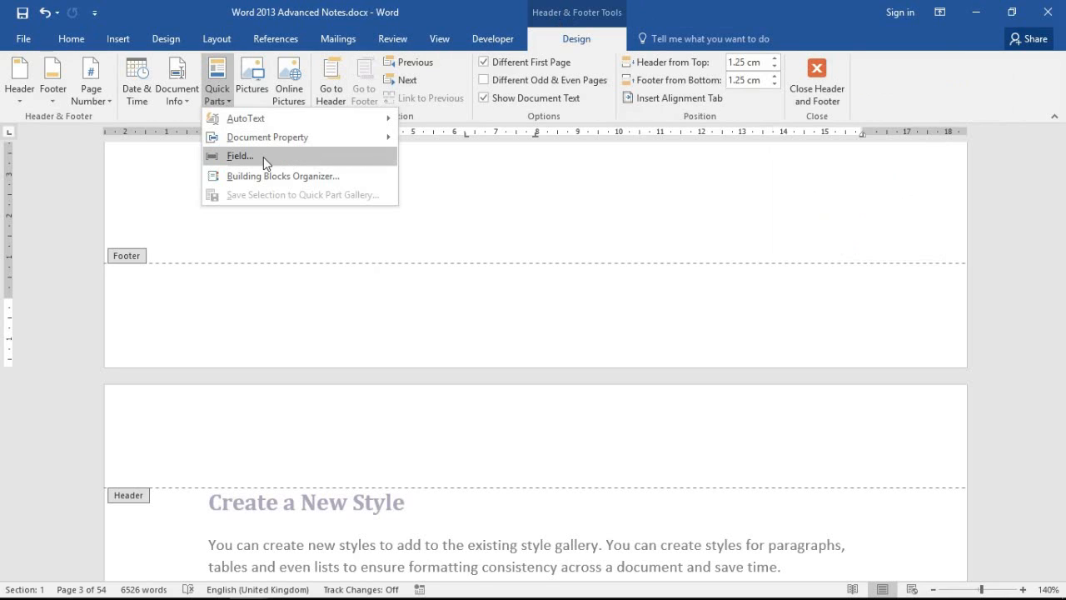
{"action": "mouse_move", "coordinate": [240, 156]}
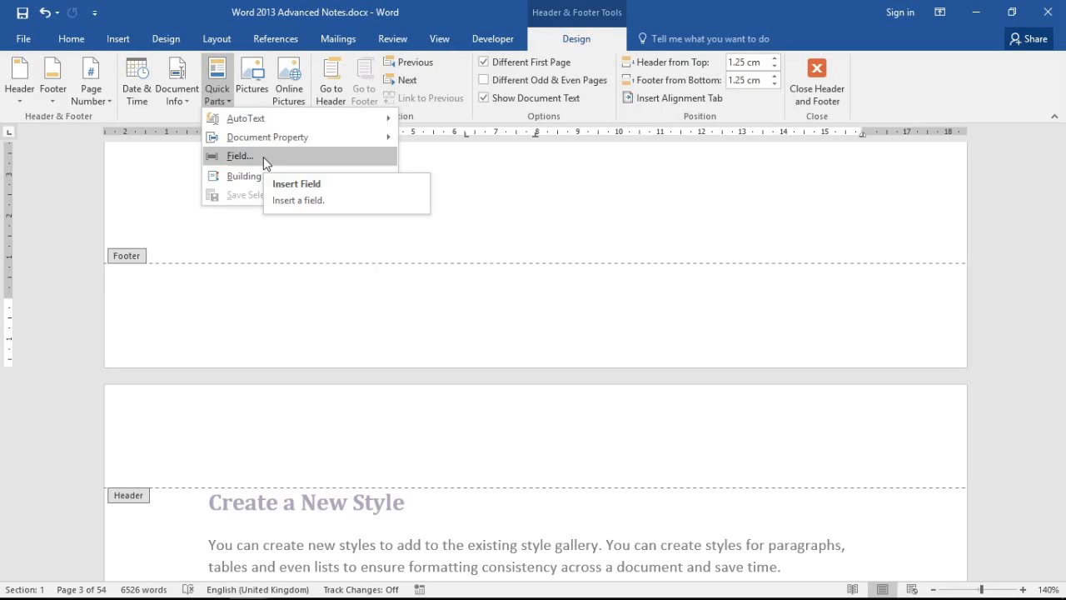
{"action": "left_click", "coordinate": [240, 156]}
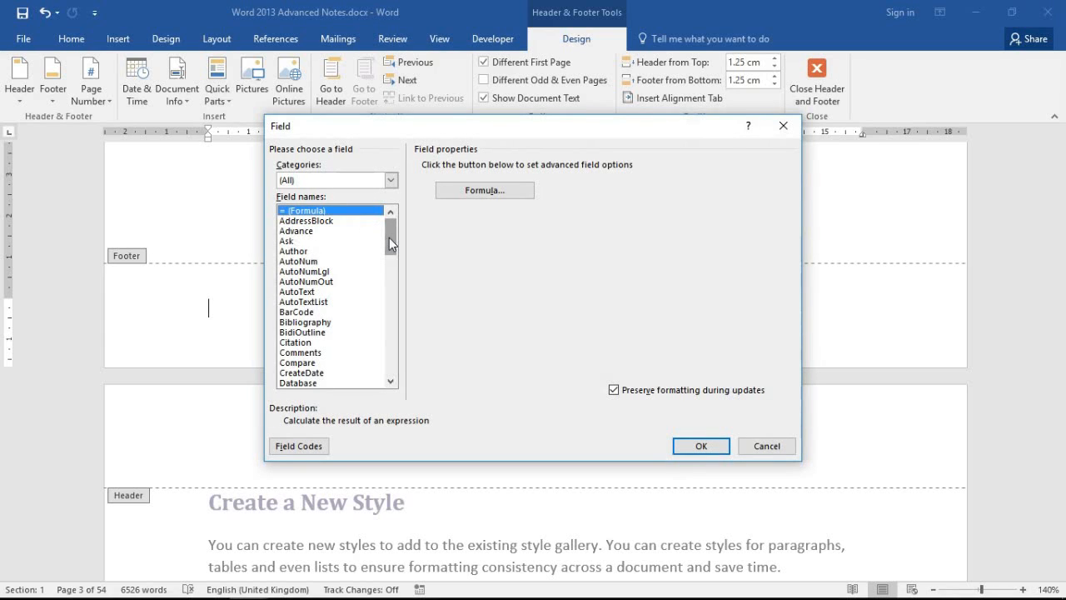
- Keep the (All) category and scroll the field names down toward FileName
{"action": "left_click", "coordinate": [391, 180]}
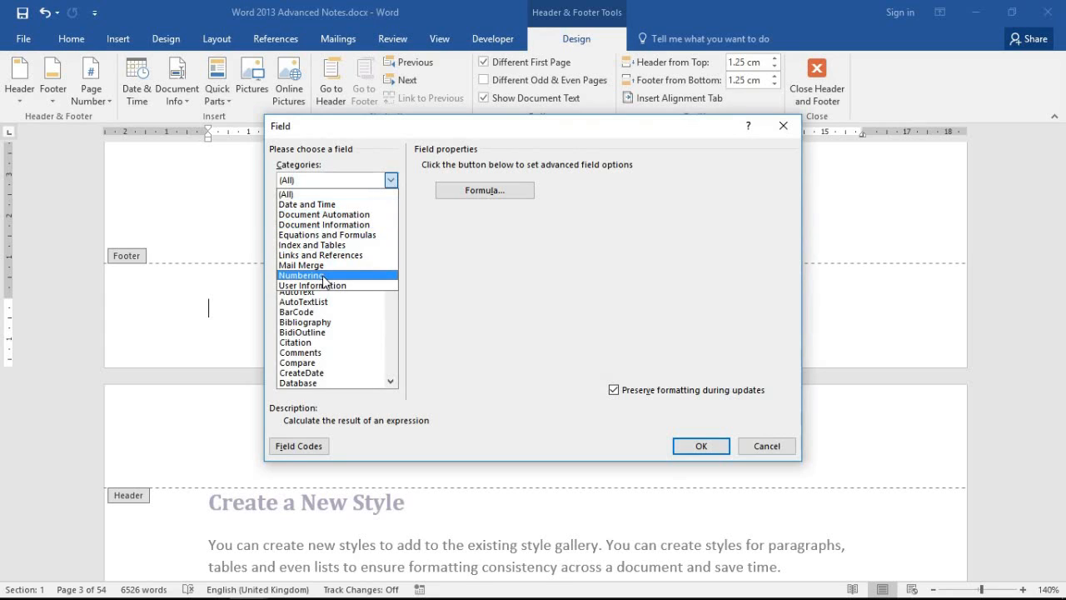
{"action": "left_click", "coordinate": [324, 224]}
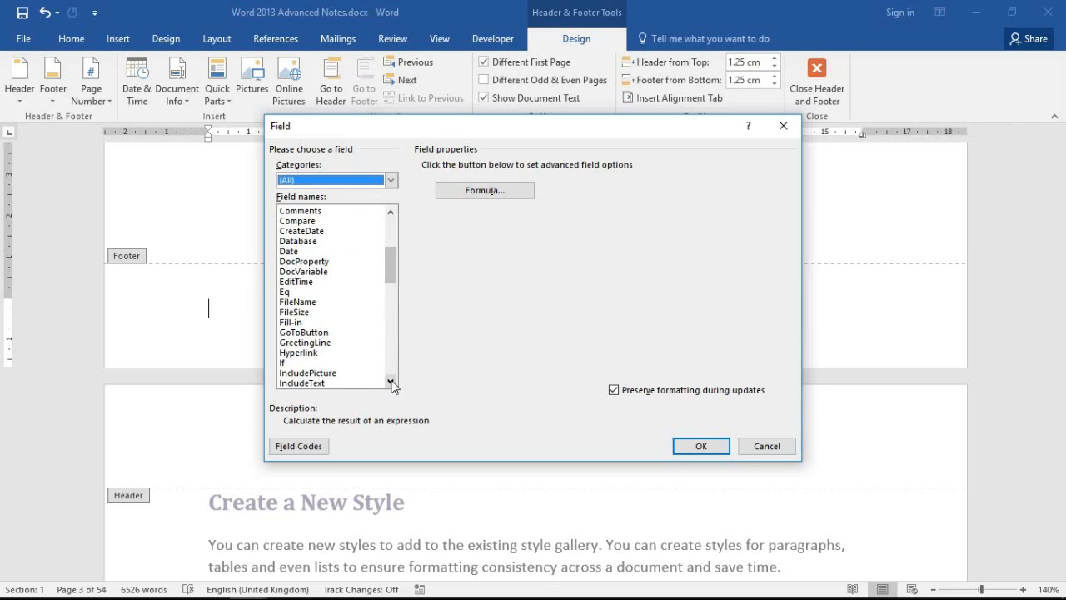
{"action": "left_click", "coordinate": [315, 300]}
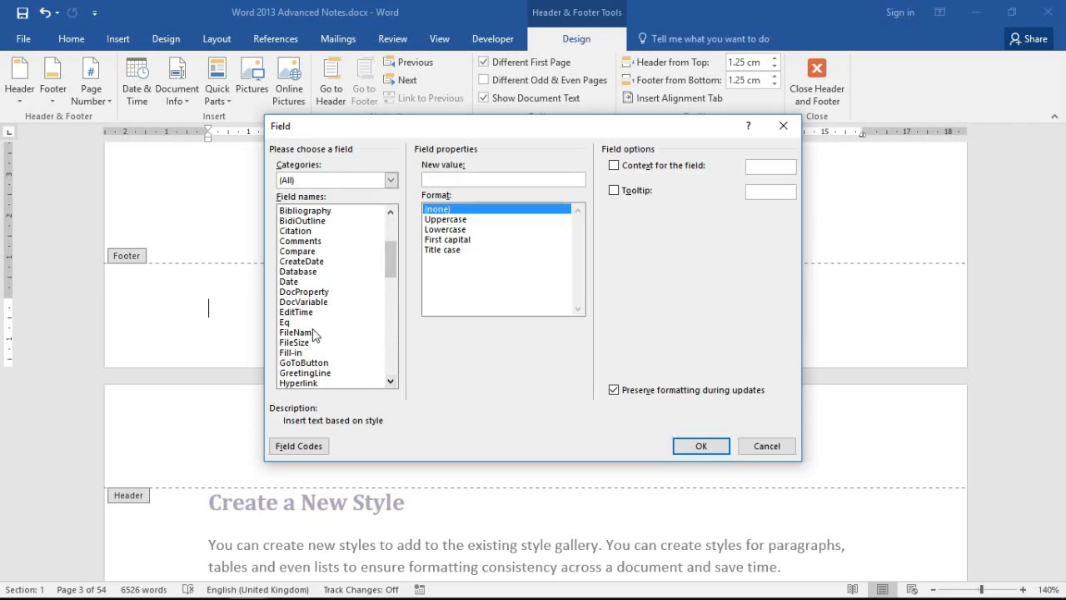
- Select the FileName field and tick 'Add path to filename'
{"action": "left_click", "coordinate": [297, 332]}
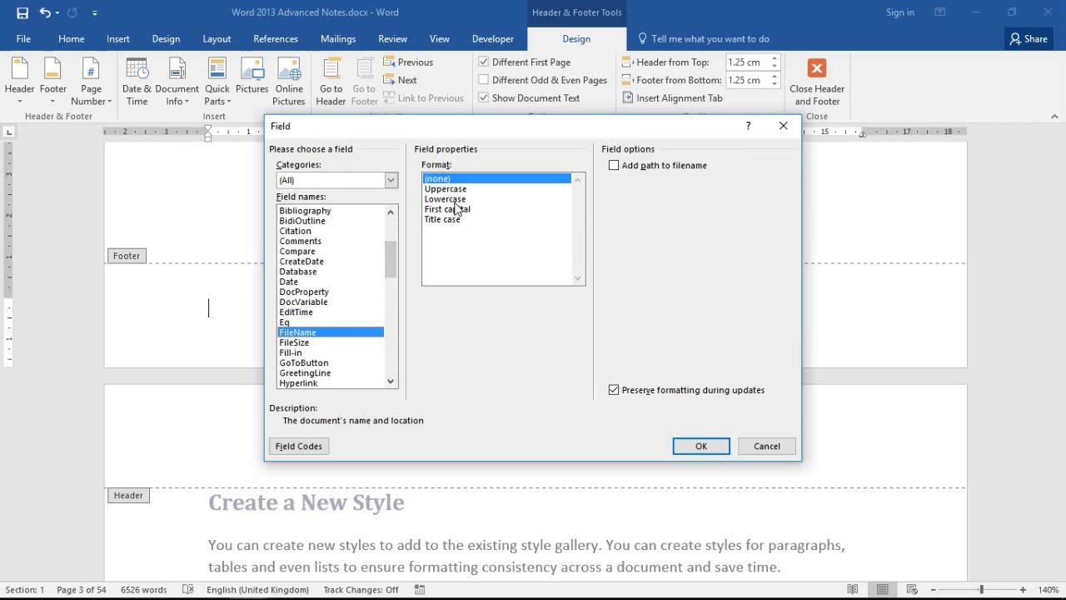
{"action": "mouse_move", "coordinate": [655, 205]}
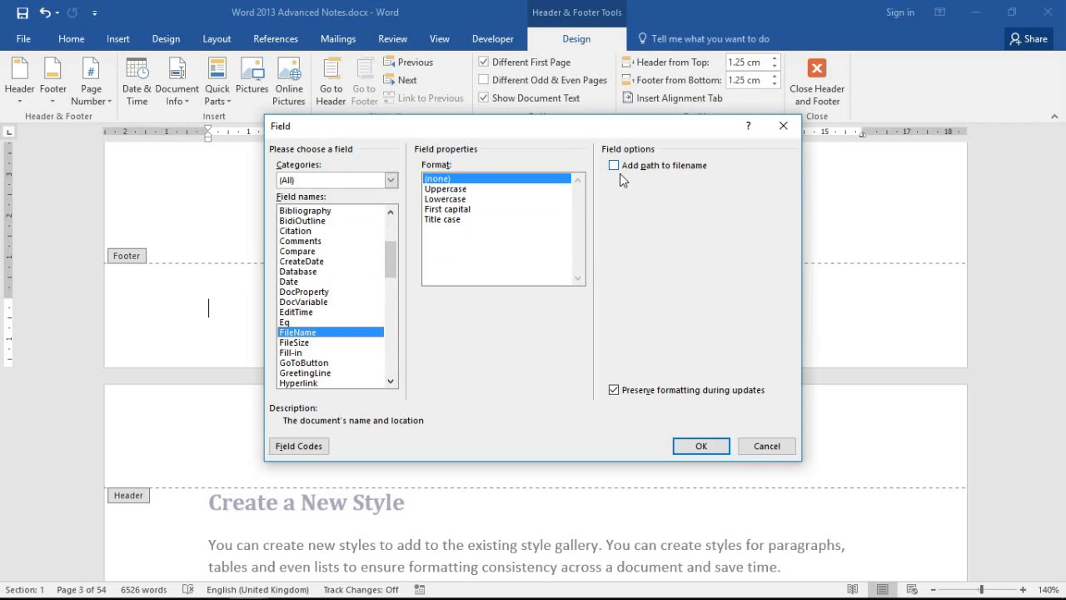
{"action": "left_click", "coordinate": [614, 165]}
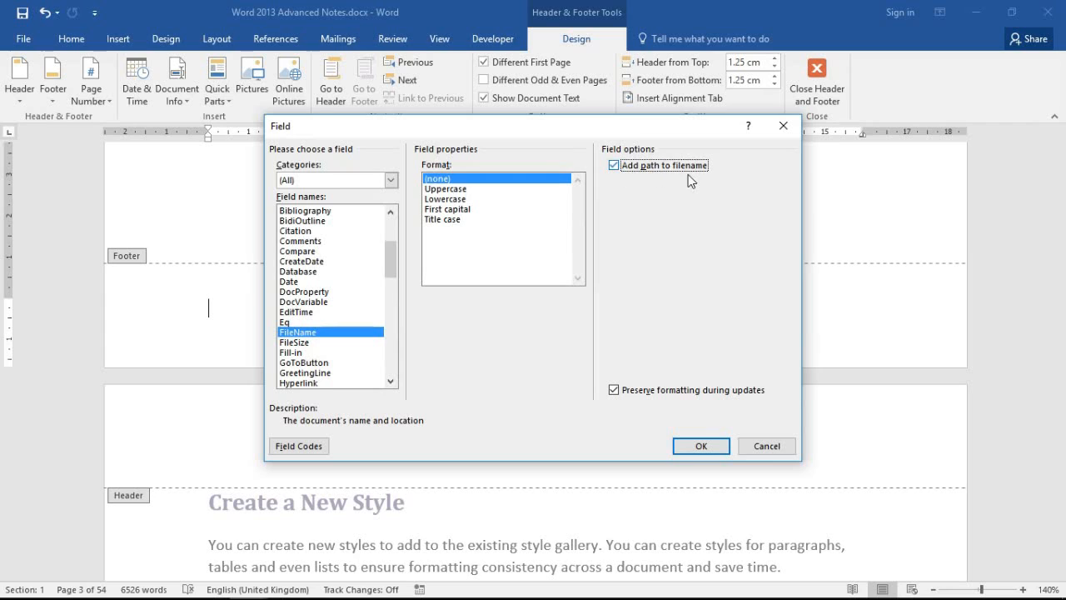
{"action": "mouse_move", "coordinate": [683, 186]}
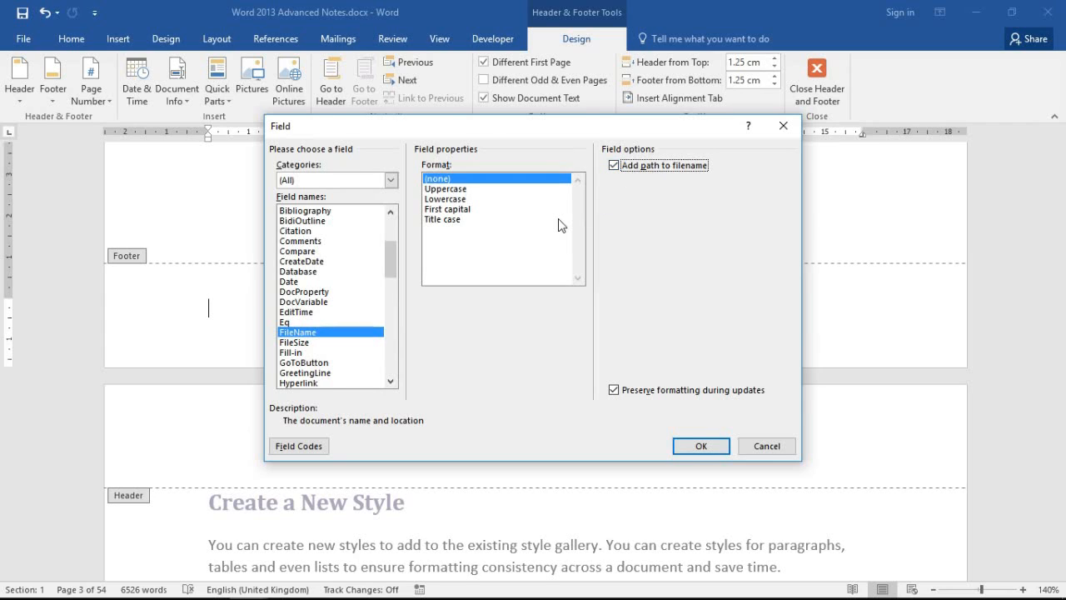
{"action": "mouse_move", "coordinate": [455, 182]}
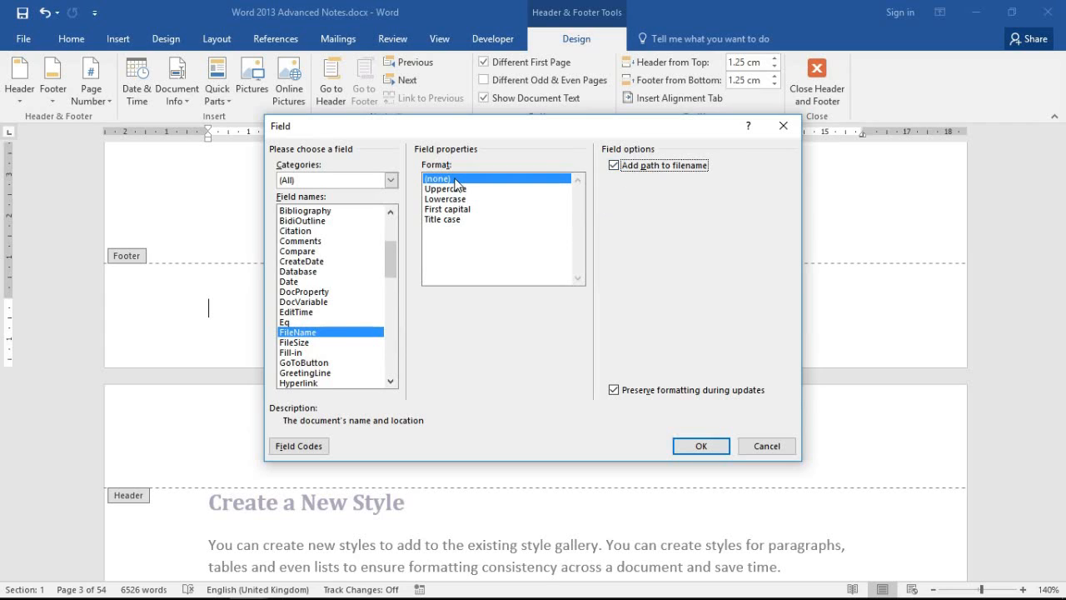
{"action": "mouse_move", "coordinate": [452, 194]}
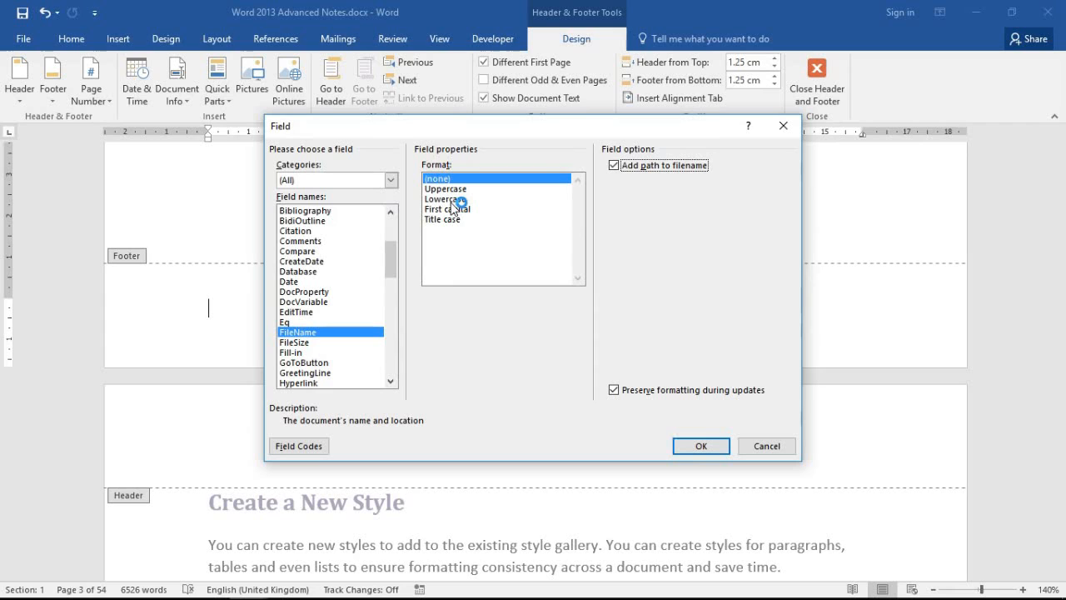
{"action": "mouse_move", "coordinate": [665, 436]}
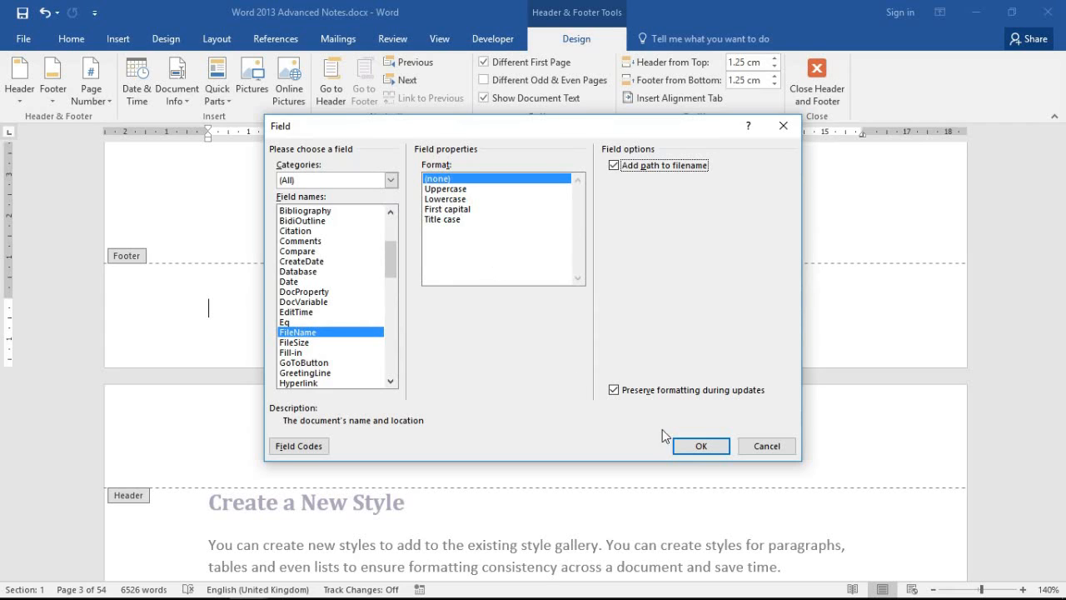
- Confirm the field so the footer shows C:\...\Word 2013 Advanced Notes.docx, then deselect it
{"action": "left_click", "coordinate": [700, 445]}
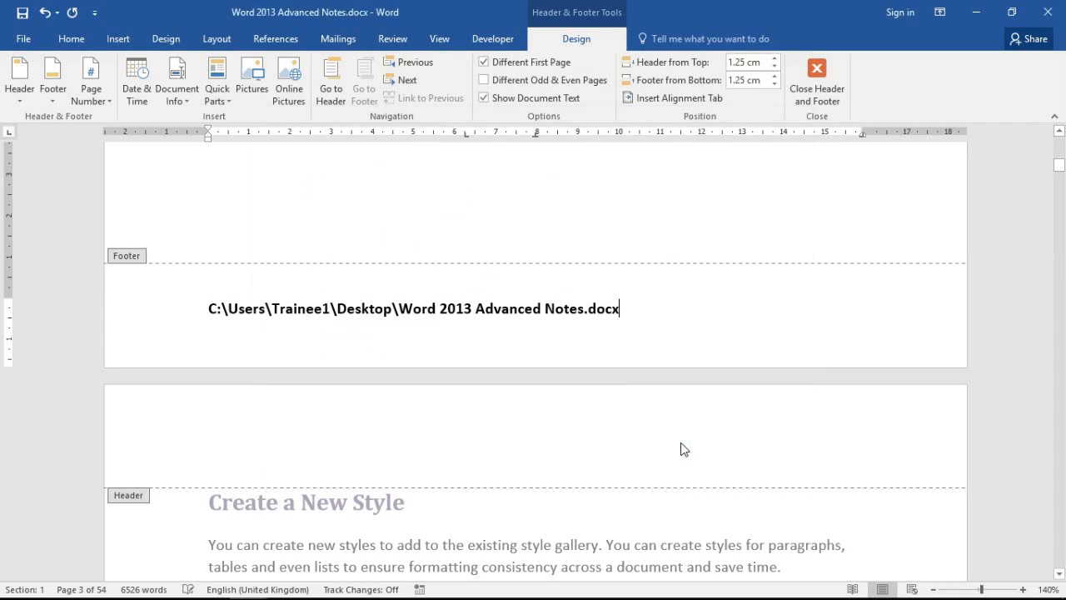
{"action": "mouse_move", "coordinate": [525, 437]}
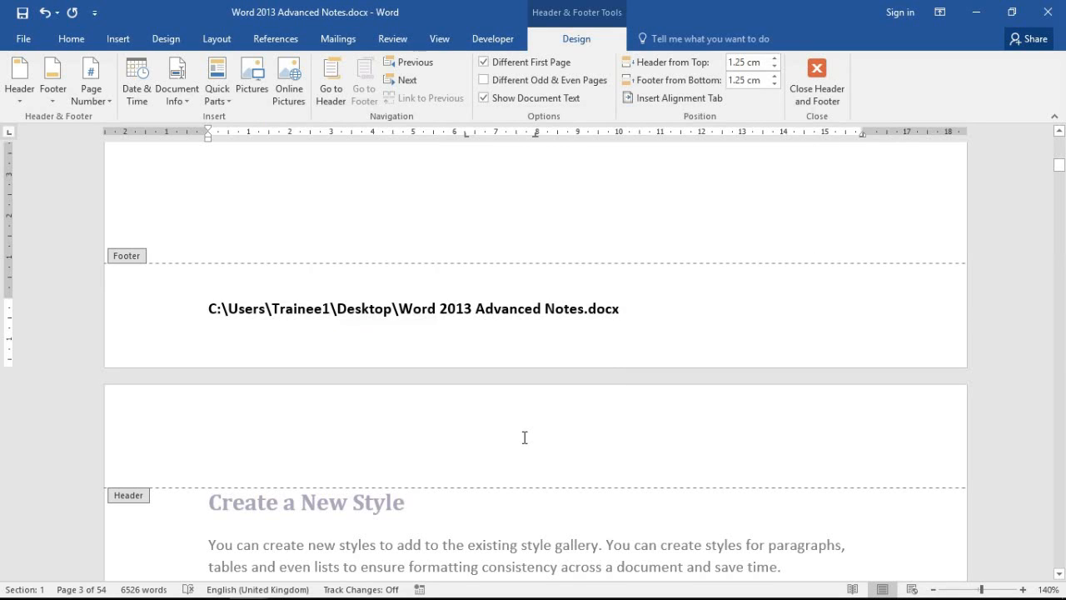
{"action": "left_click", "coordinate": [620, 309]}
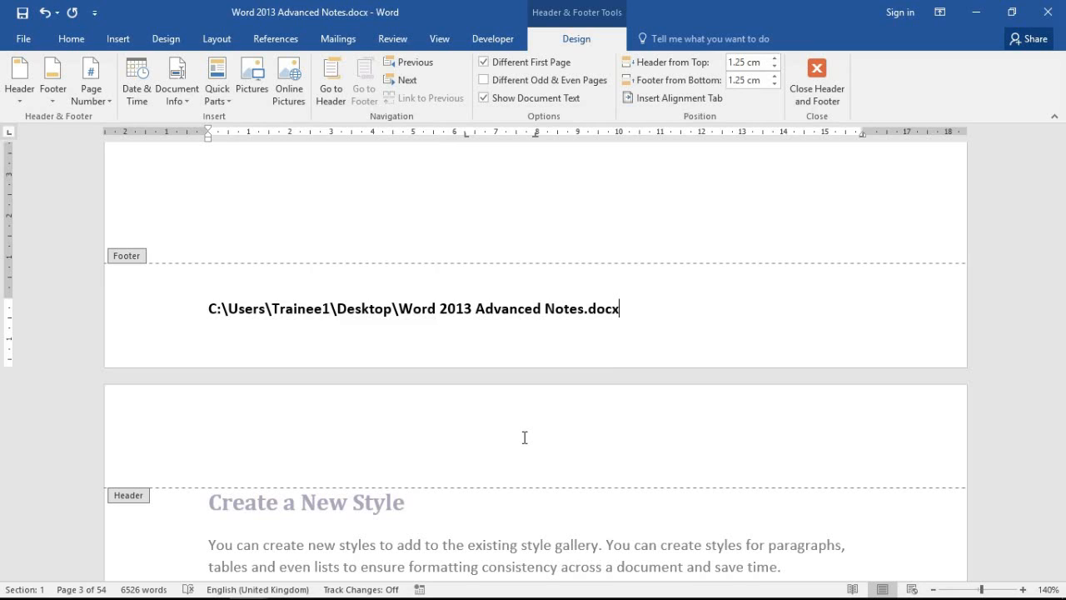
{"action": "mouse_move", "coordinate": [184, 109]}
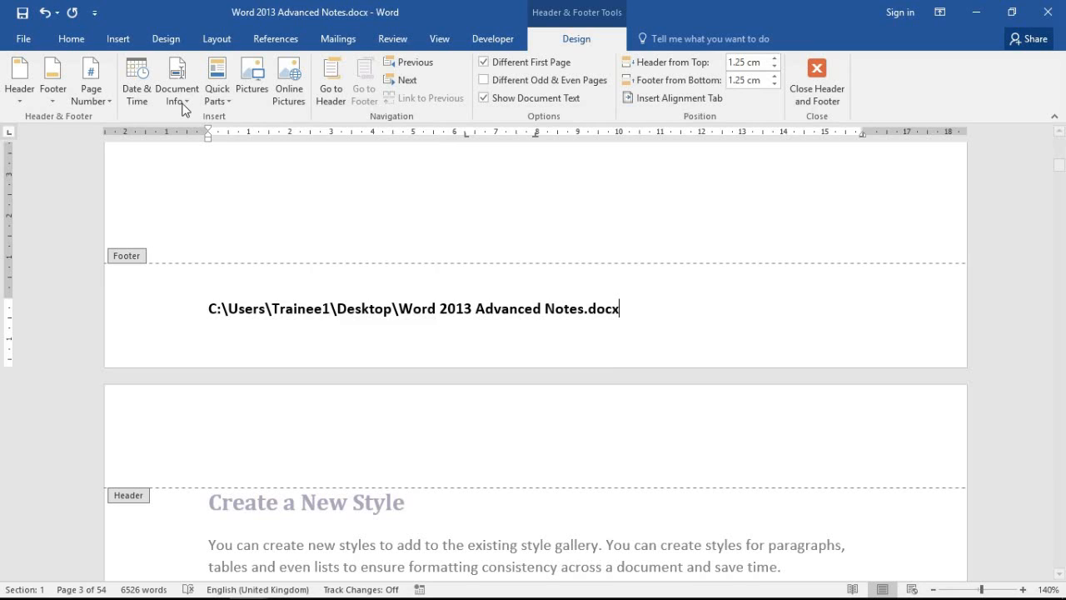
- Show the Document Info list with author, file name, file path and title entries
{"action": "left_click", "coordinate": [177, 80]}
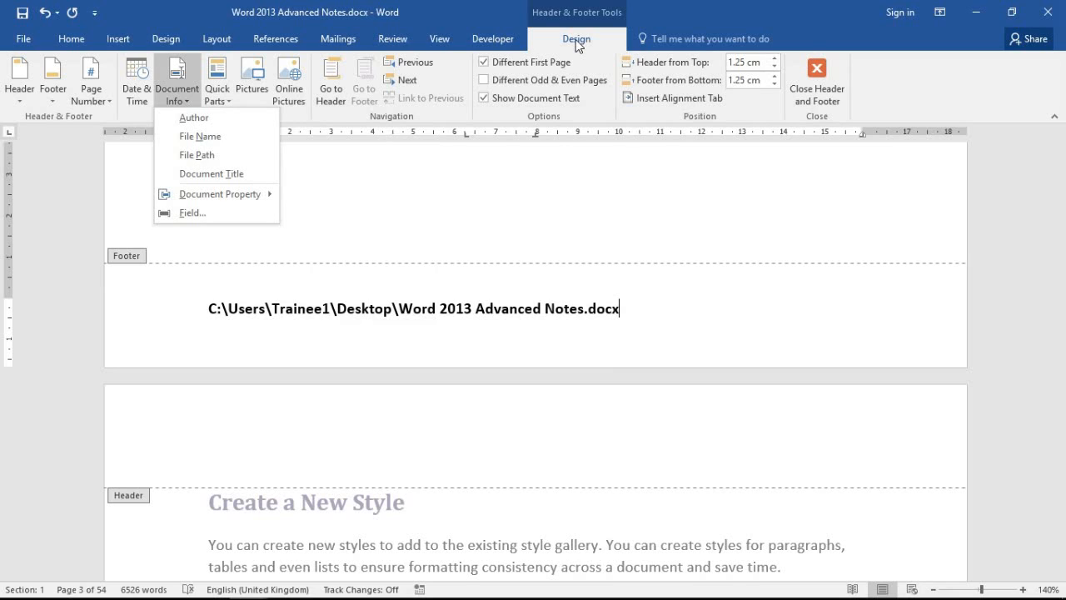
{"action": "mouse_move", "coordinate": [564, 106]}
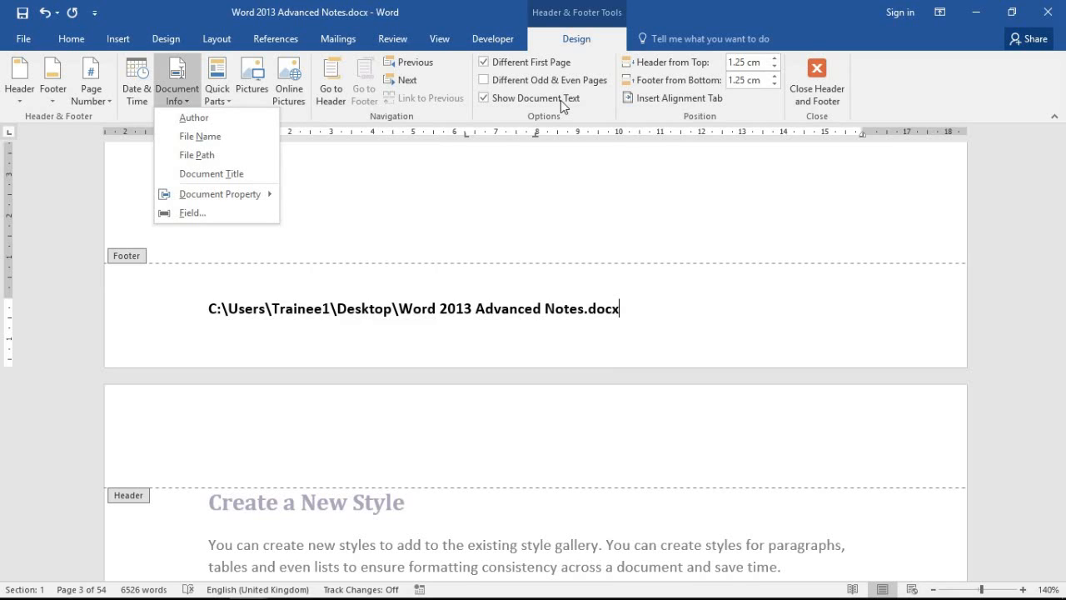